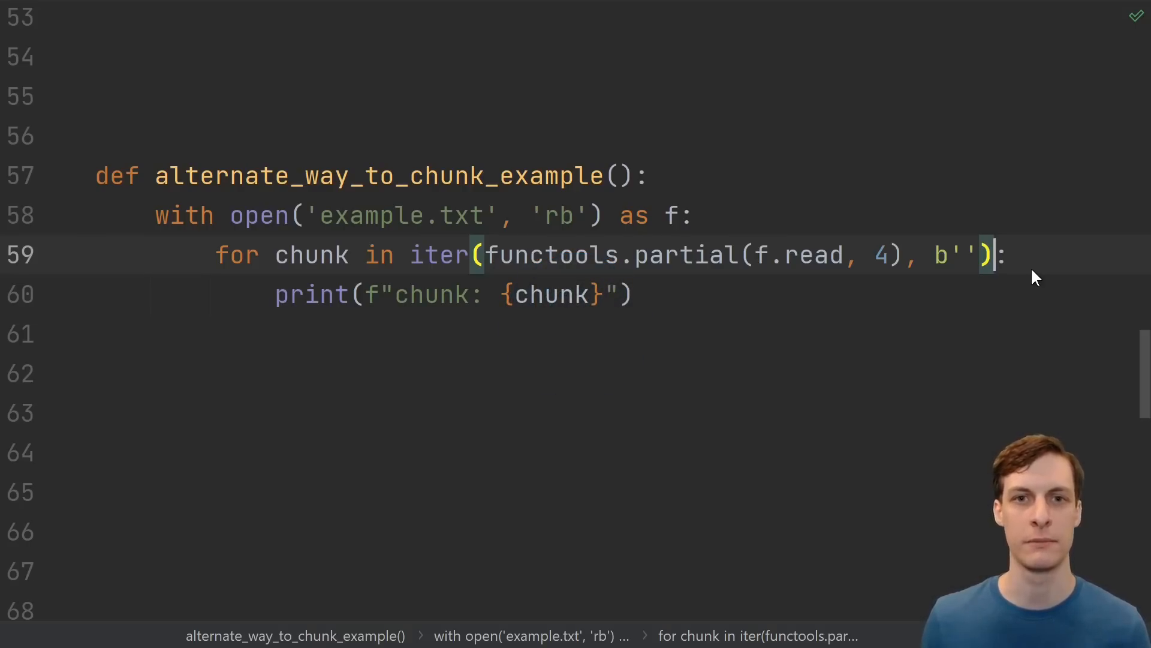
pyautogui.moveTo(415, 263)
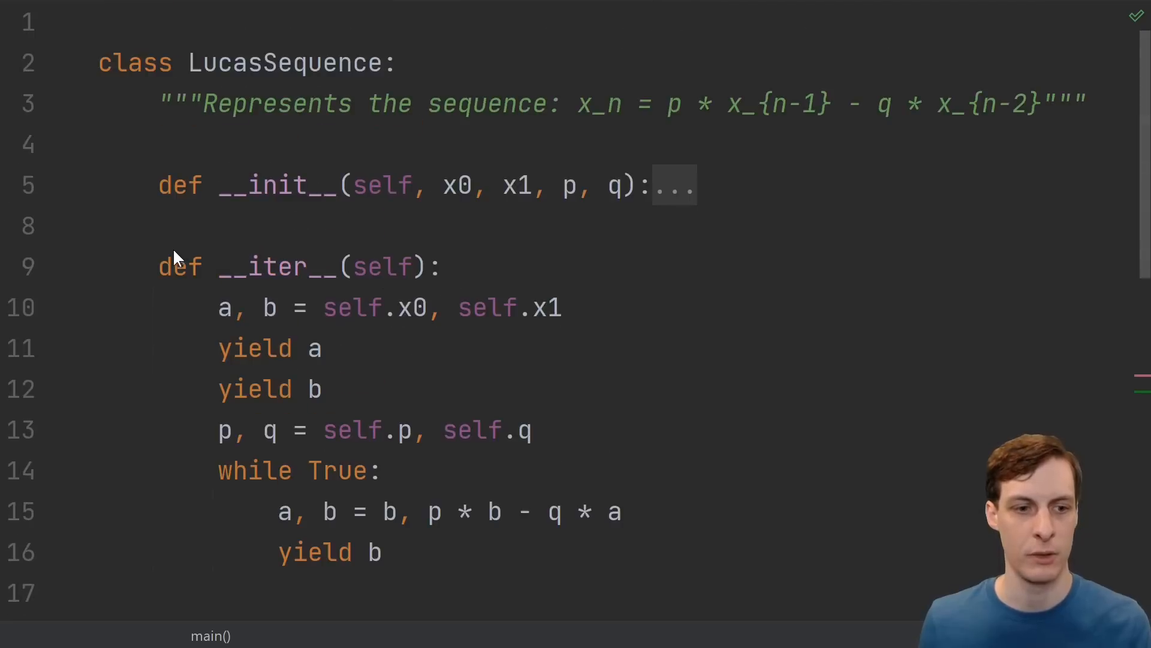
pyautogui.doubleClick(276, 266)
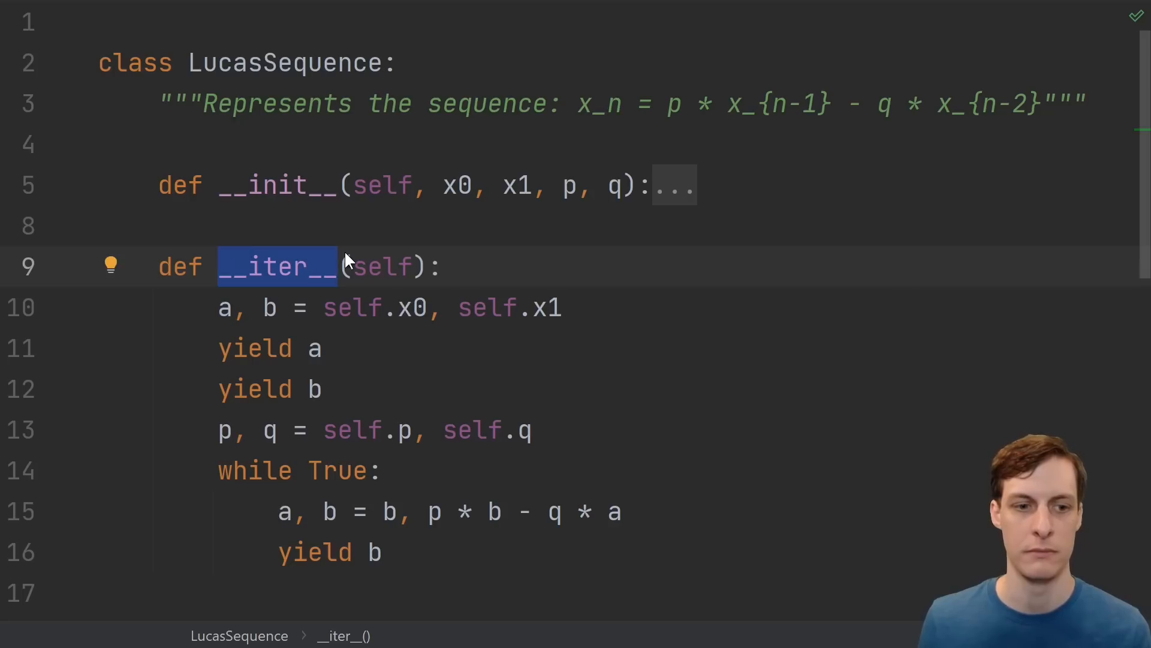
pyautogui.moveTo(484, 277)
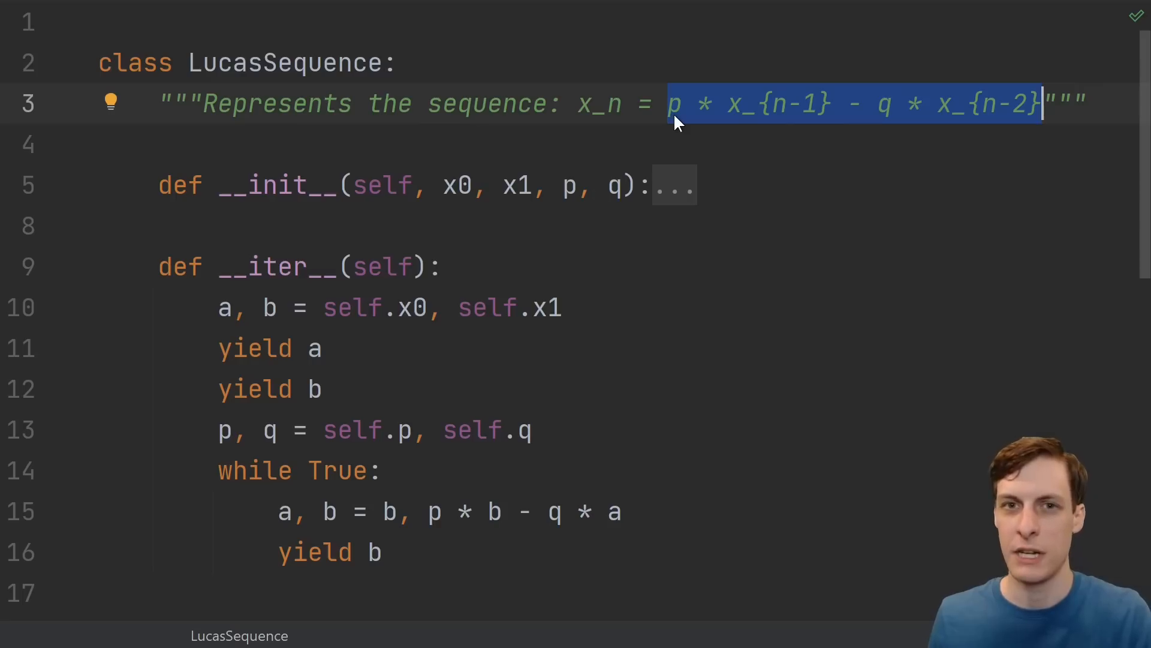
pyautogui.moveTo(868, 121)
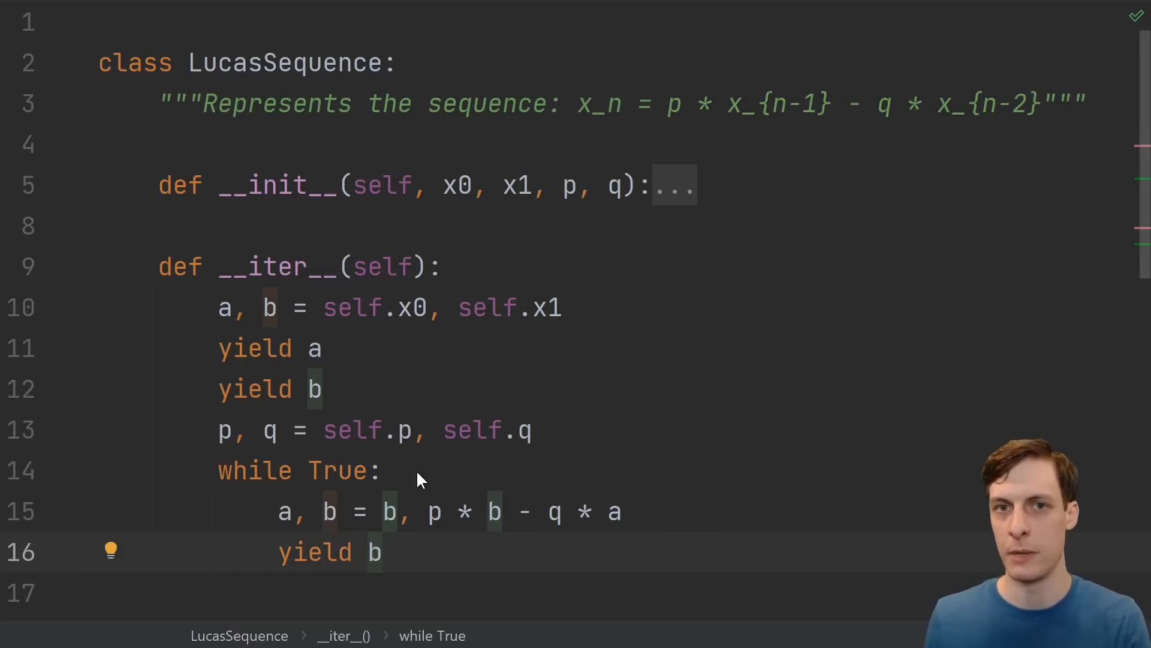
pyautogui.moveTo(470, 499)
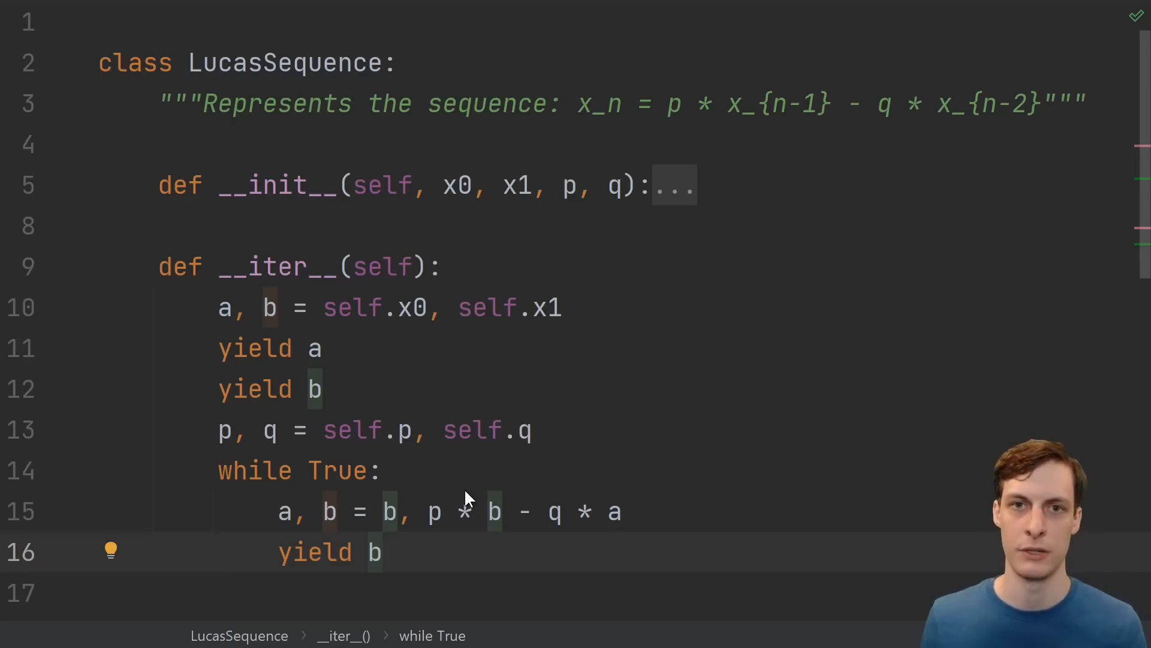
pyautogui.scroll(-3)
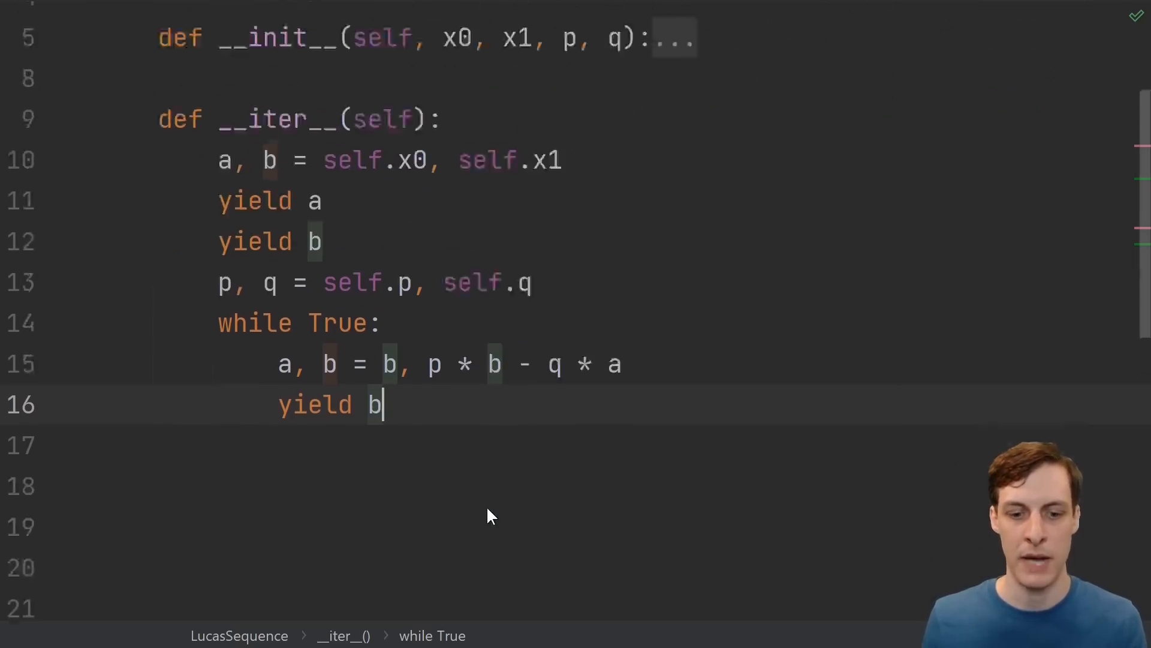
pyautogui.scroll(-3)
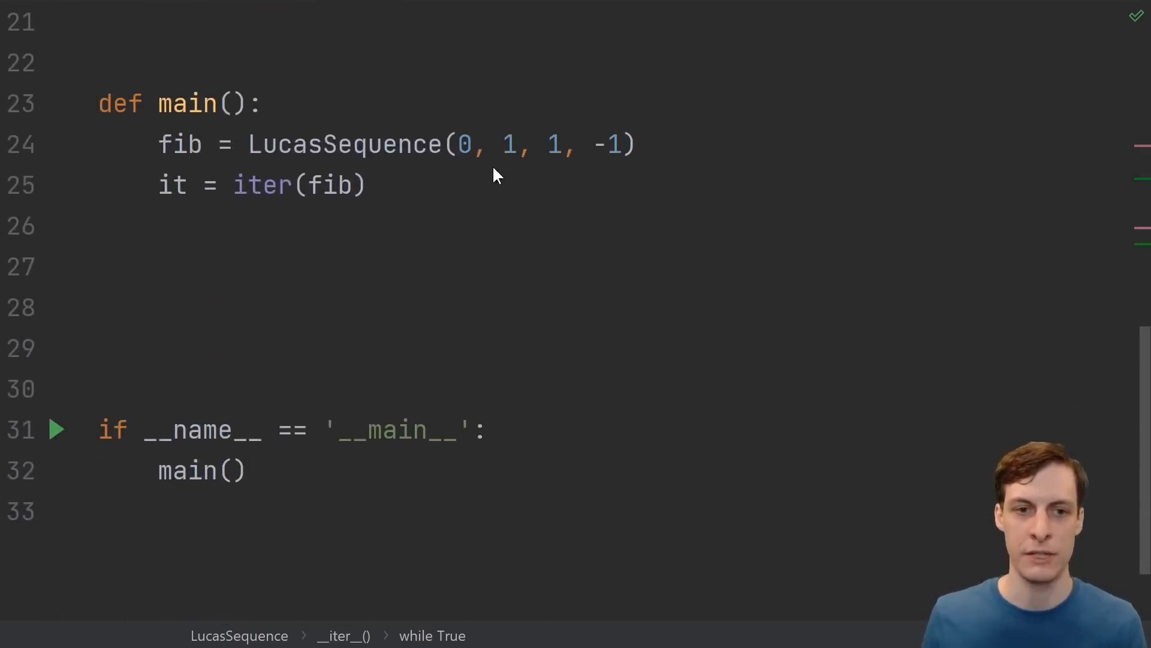
pyautogui.moveTo(294, 173)
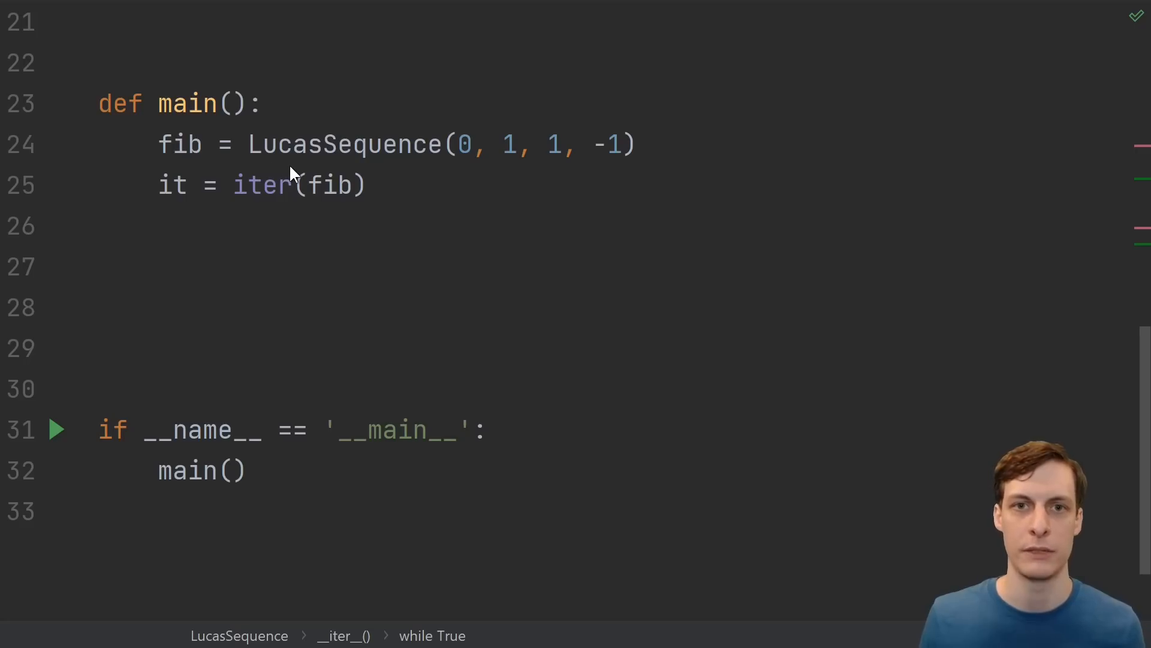
# - Add print(next(it)) calls under it = iter(fib) and run the script to print 0, 1, 1, 2, 3
pyautogui.write('print(next(it))')
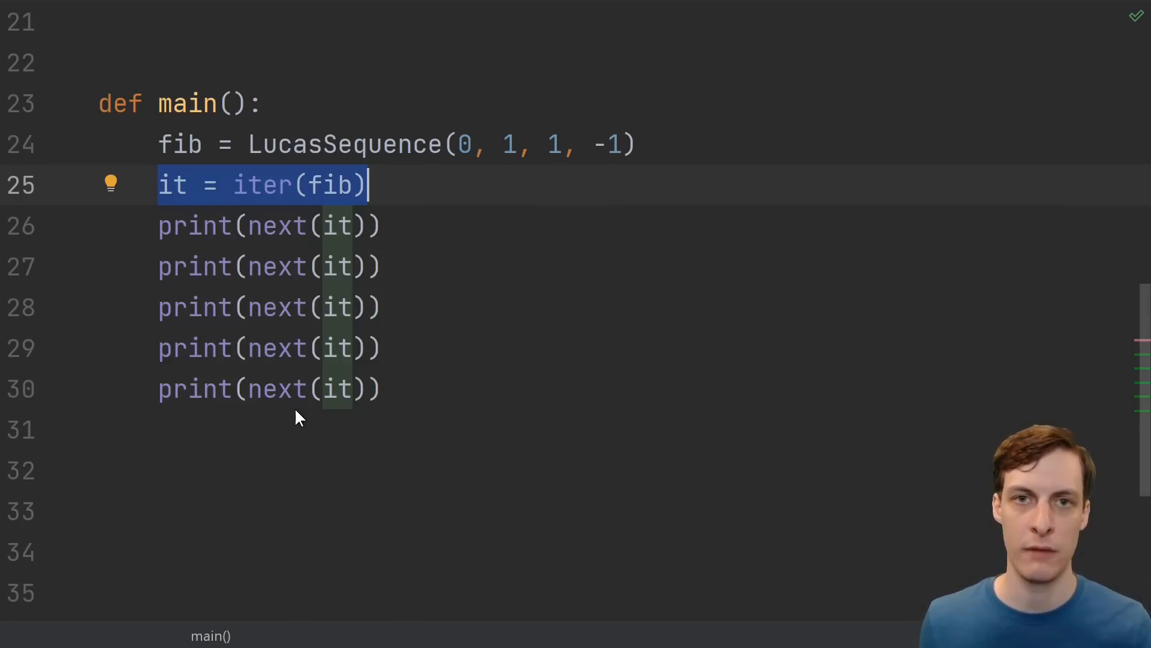
pyautogui.click(18, 493)
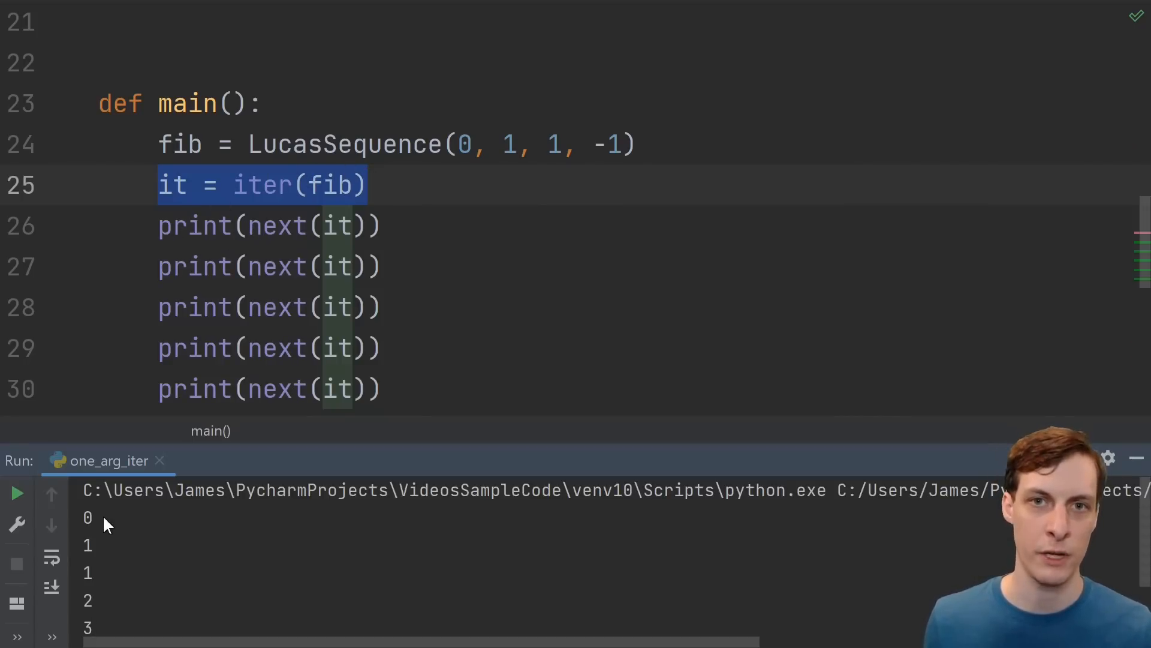
pyautogui.moveTo(99, 583)
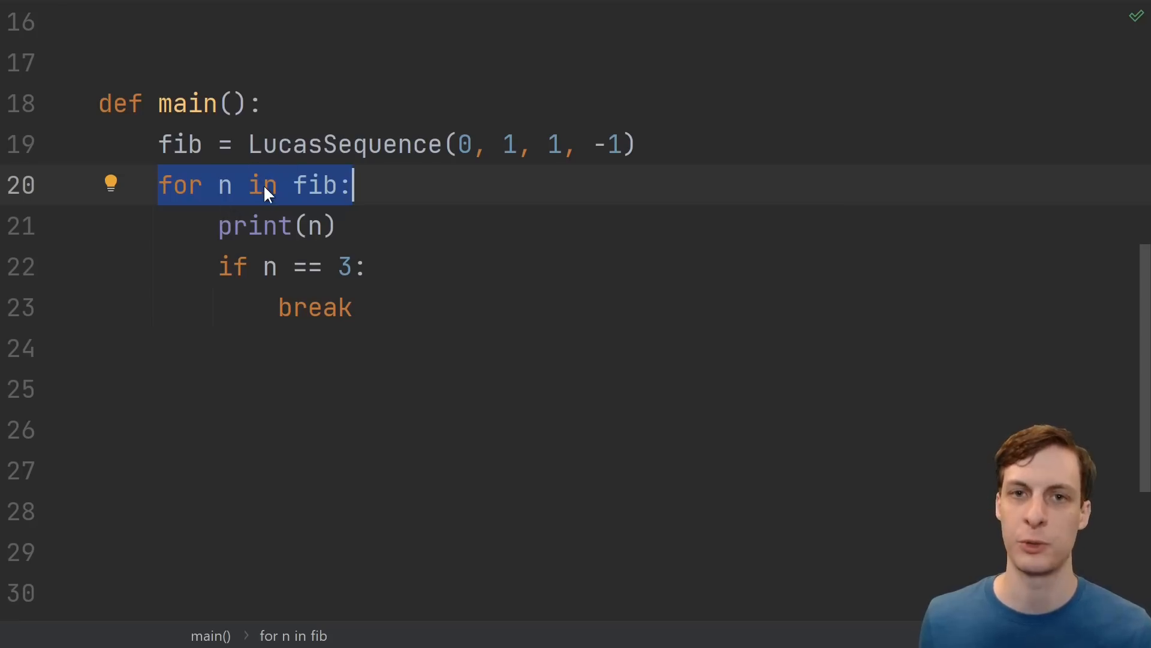
pyautogui.moveTo(325, 204)
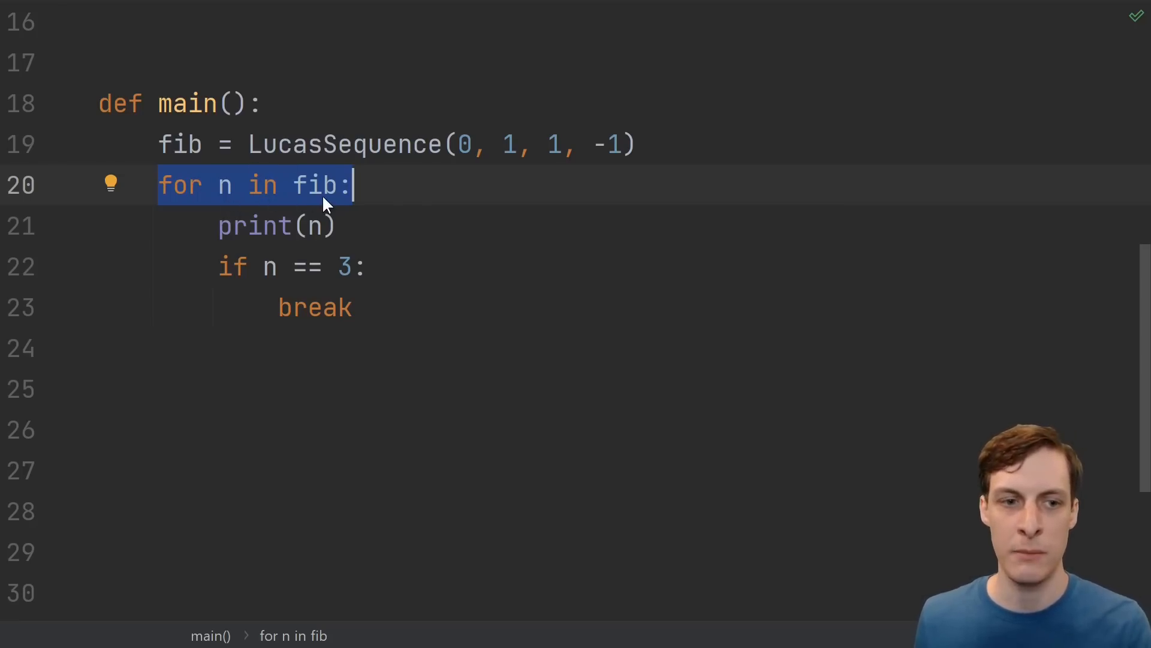
pyautogui.moveTo(434, 199)
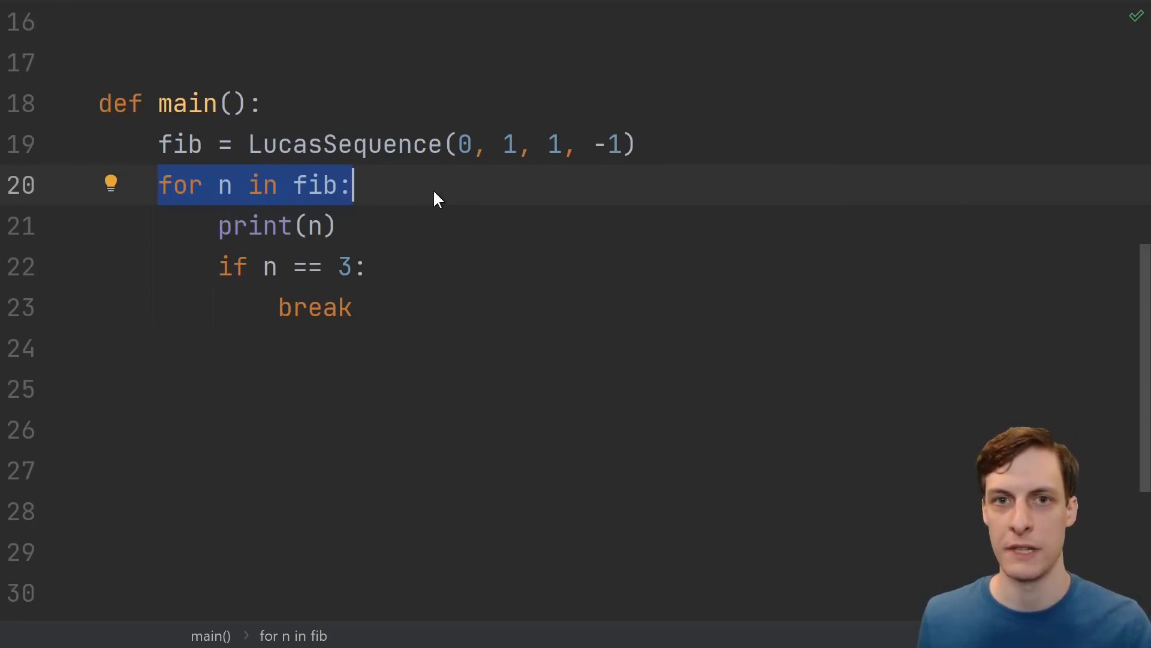
pyautogui.moveTo(235, 187)
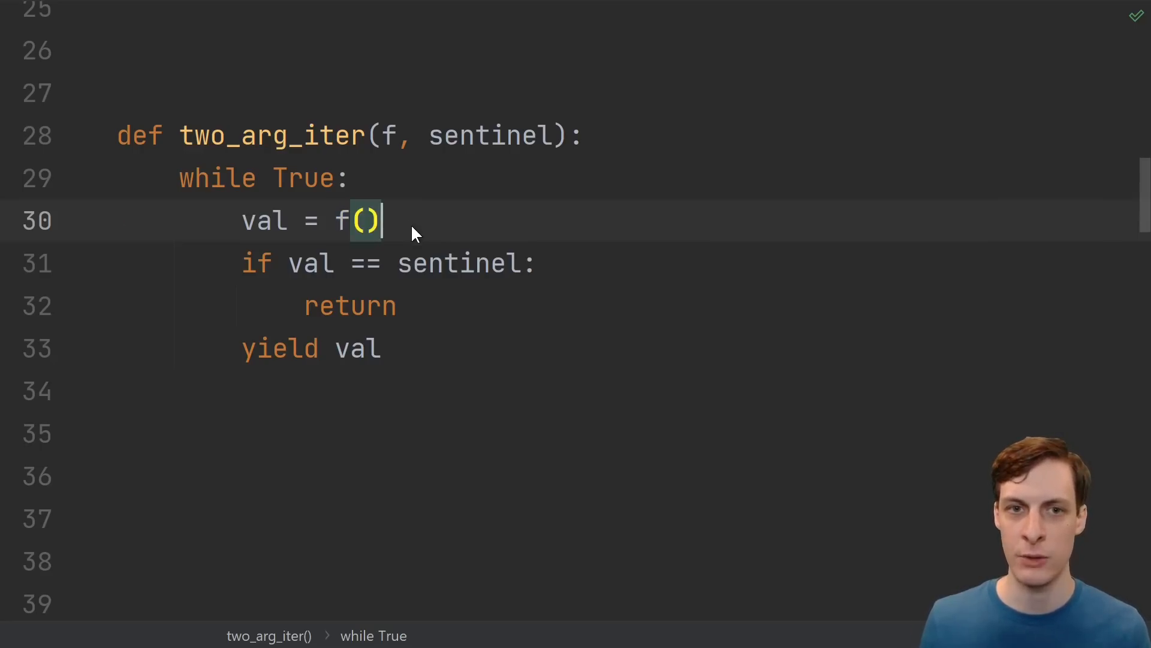
pyautogui.moveTo(389, 232)
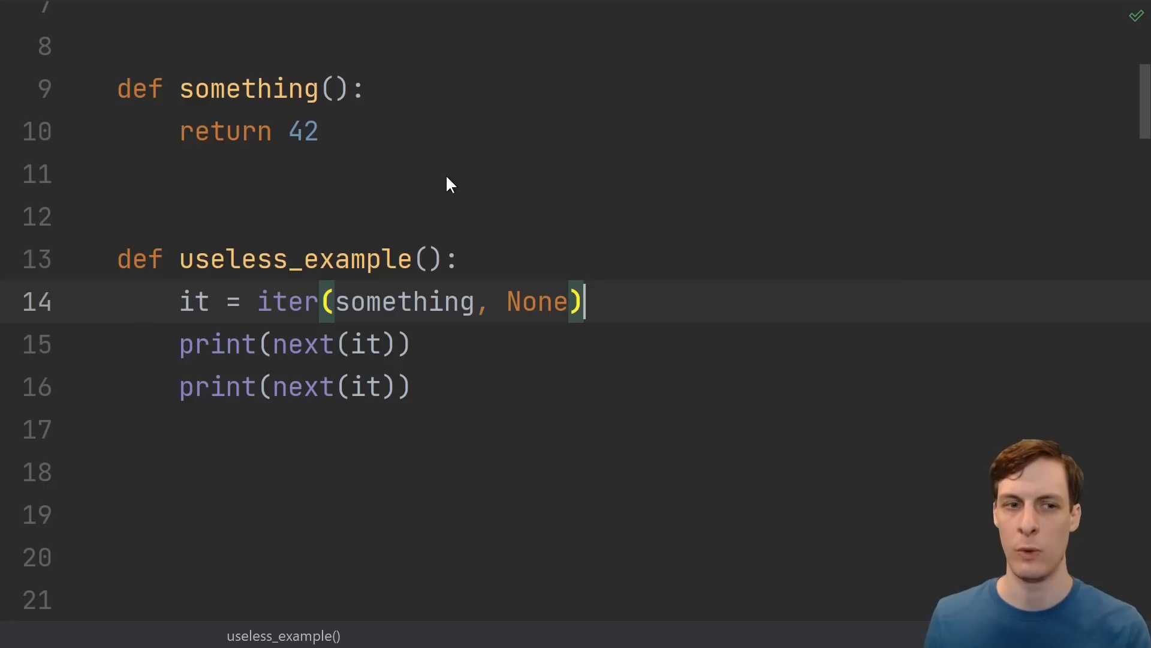
pyautogui.moveTo(304, 124)
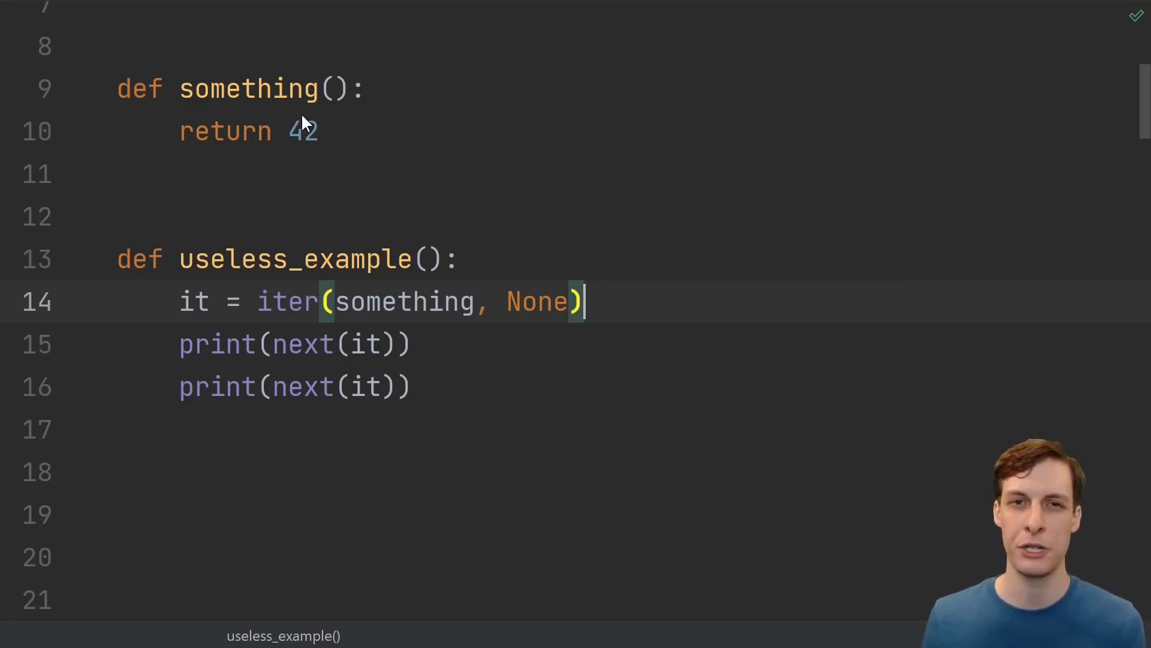
pyautogui.moveTo(367, 123)
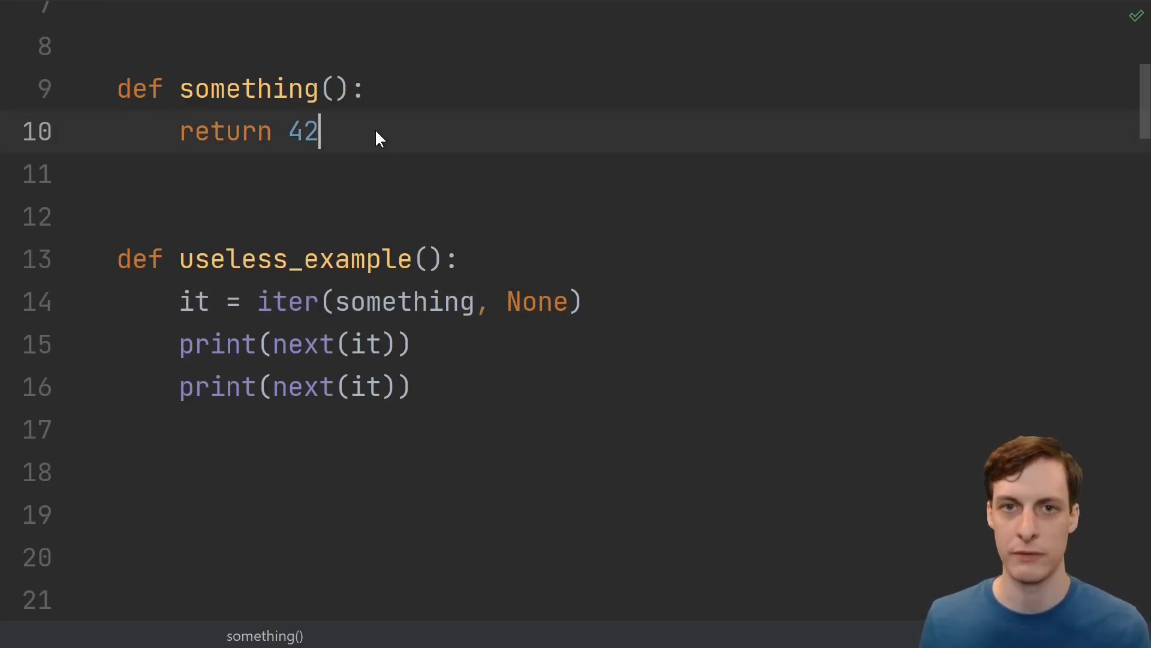
pyautogui.moveTo(514, 323)
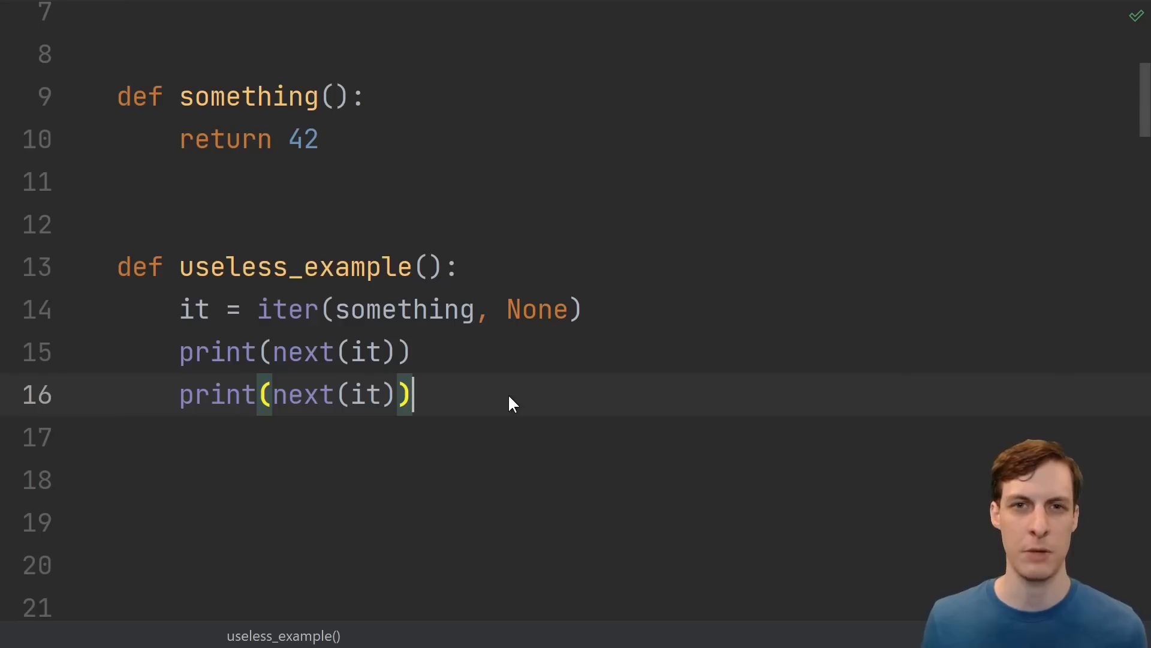
pyautogui.moveTo(528, 325)
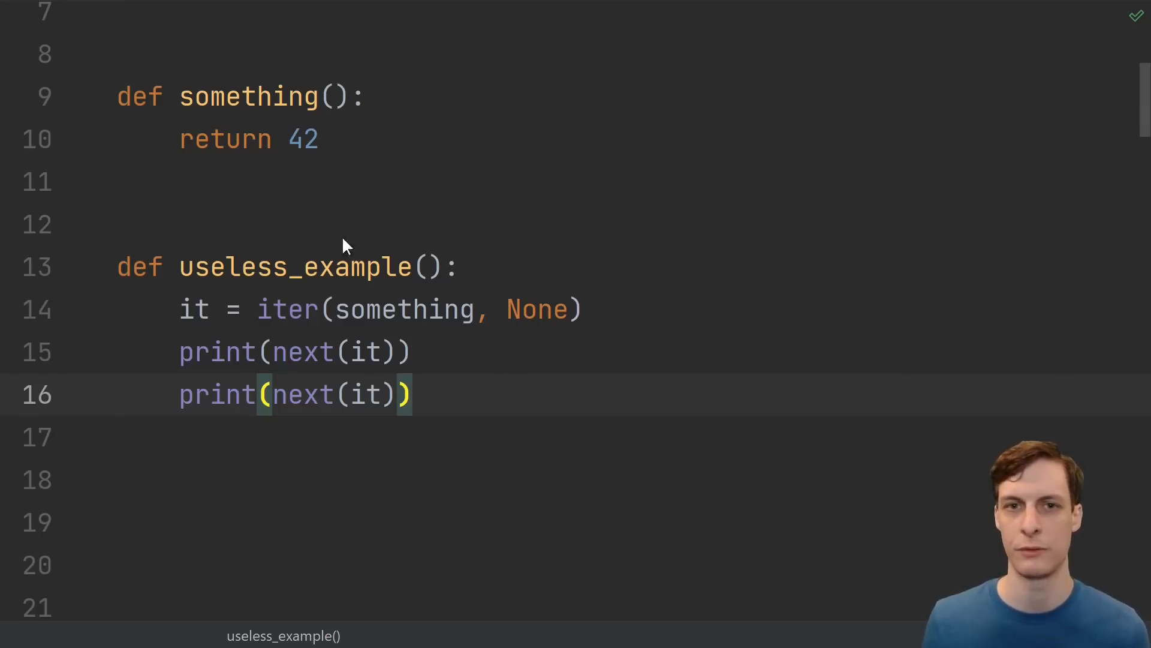
pyautogui.moveTo(439, 388)
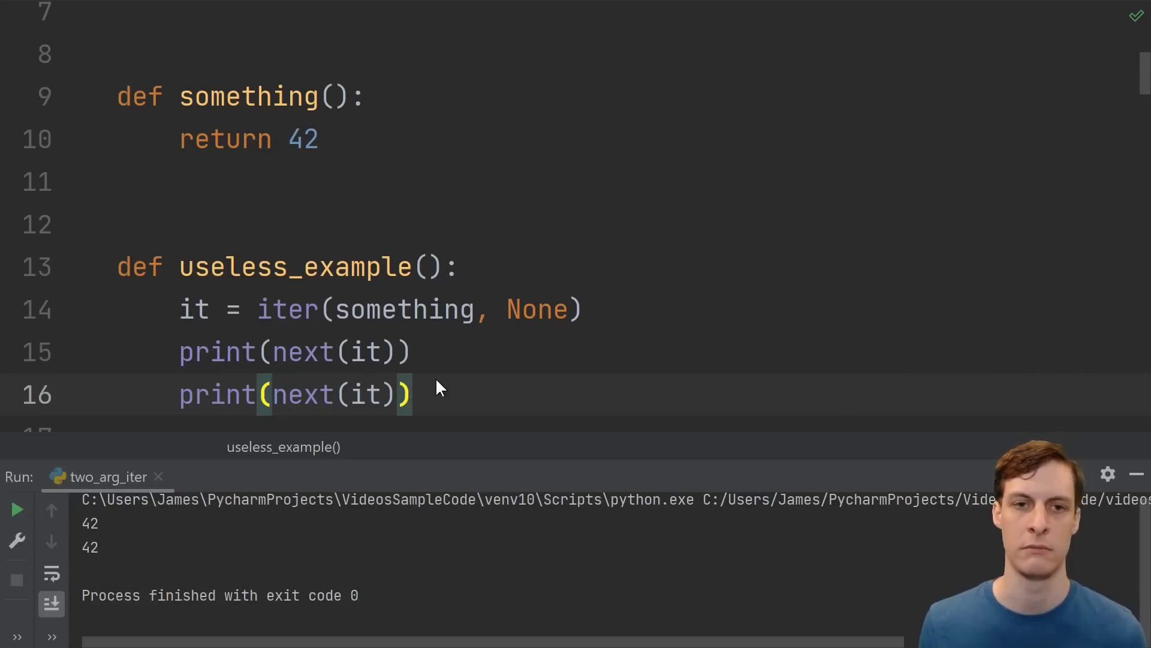
pyautogui.moveTo(512, 375)
pyautogui.write('42')
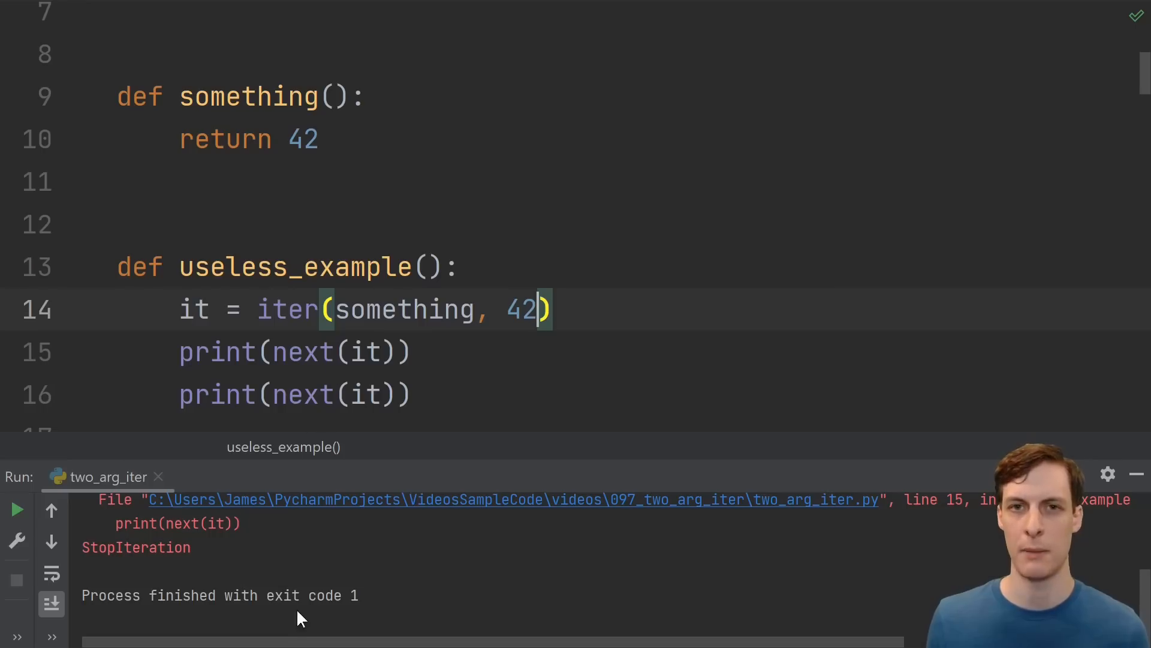
pyautogui.moveTo(596, 317)
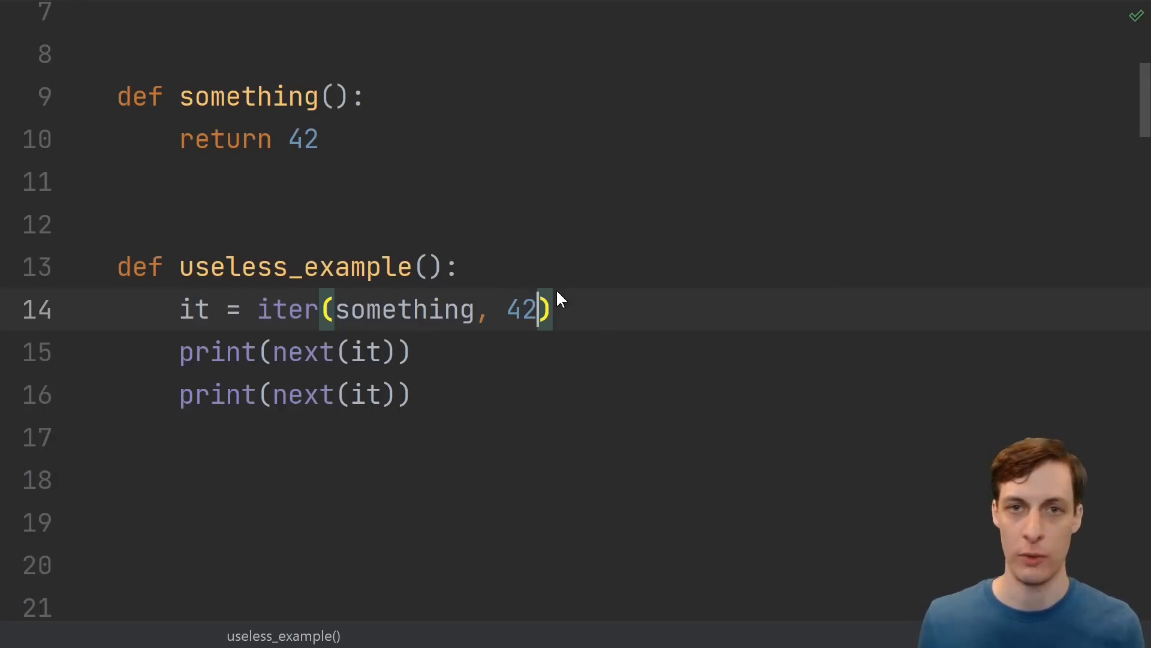
pyautogui.moveTo(584, 293)
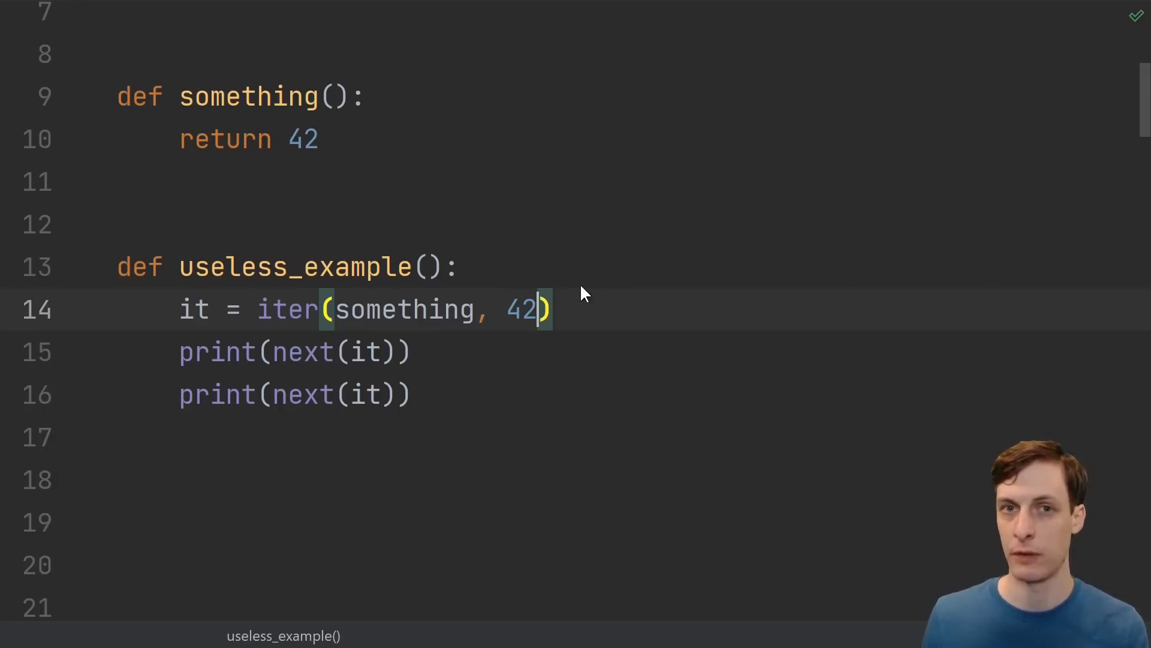
# - Scroll down from useless_example to bring the ChunkedReader class into view
pyautogui.scroll(-3)
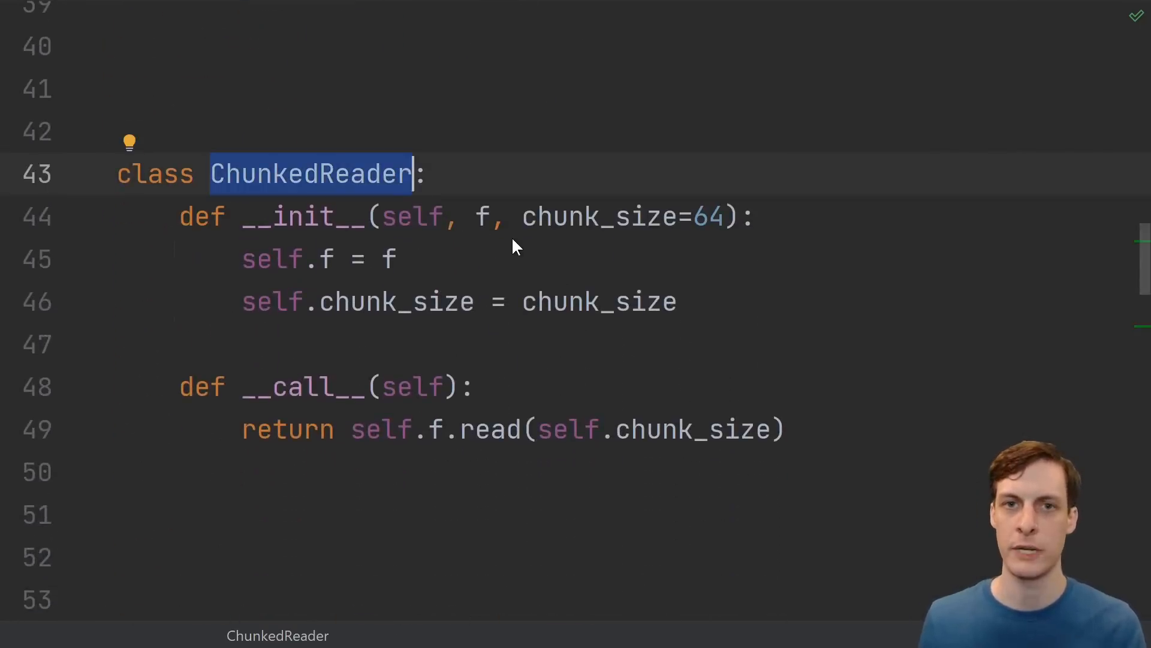
pyautogui.moveTo(652, 201)
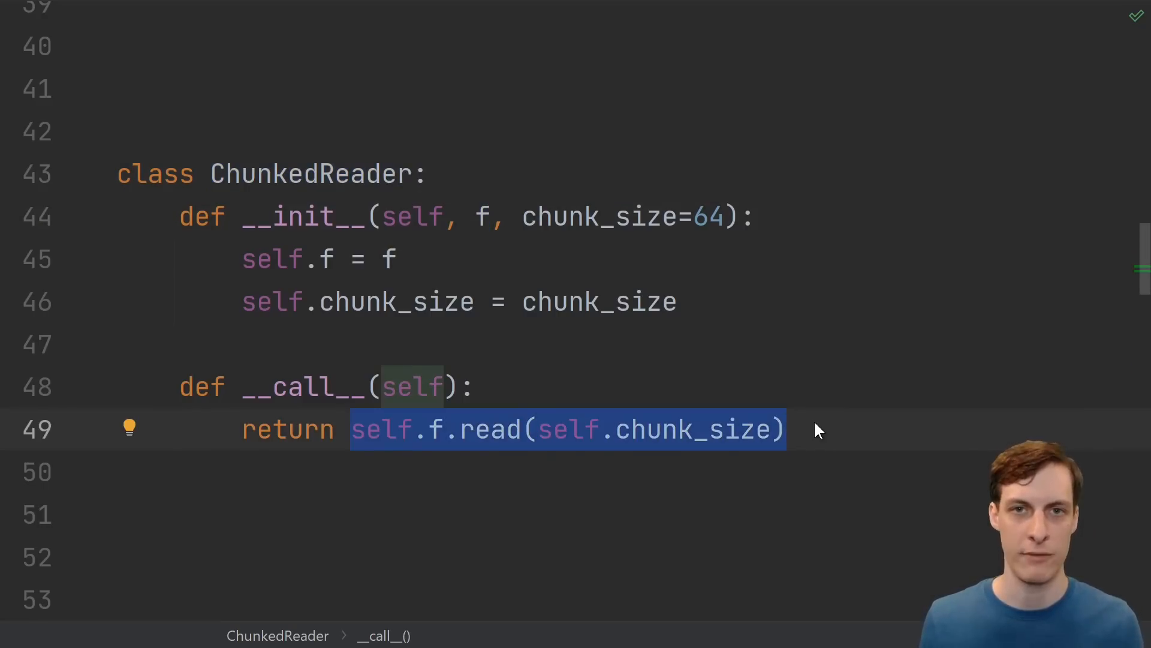
pyautogui.moveTo(698, 415)
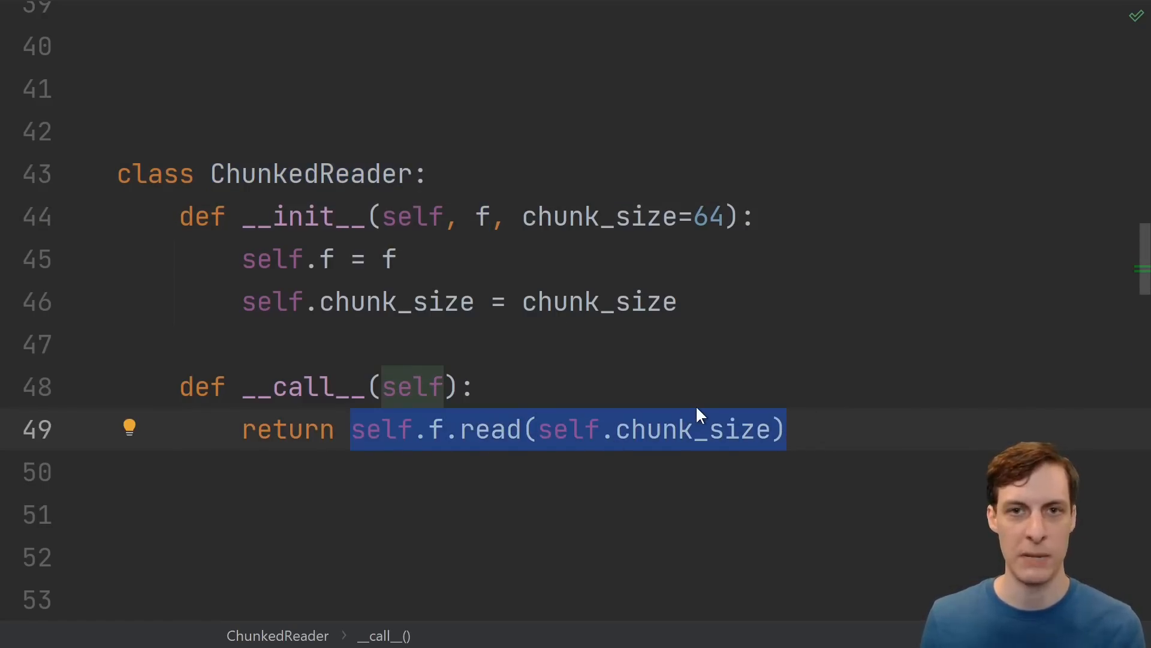
pyautogui.moveTo(608, 439)
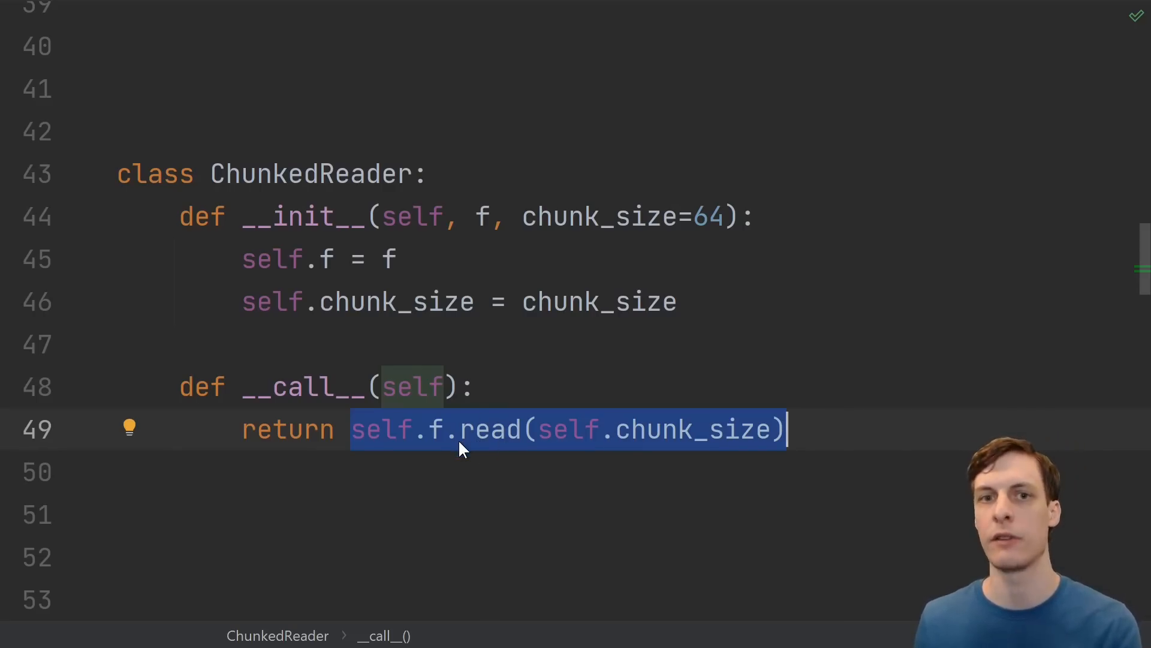
pyautogui.moveTo(509, 481)
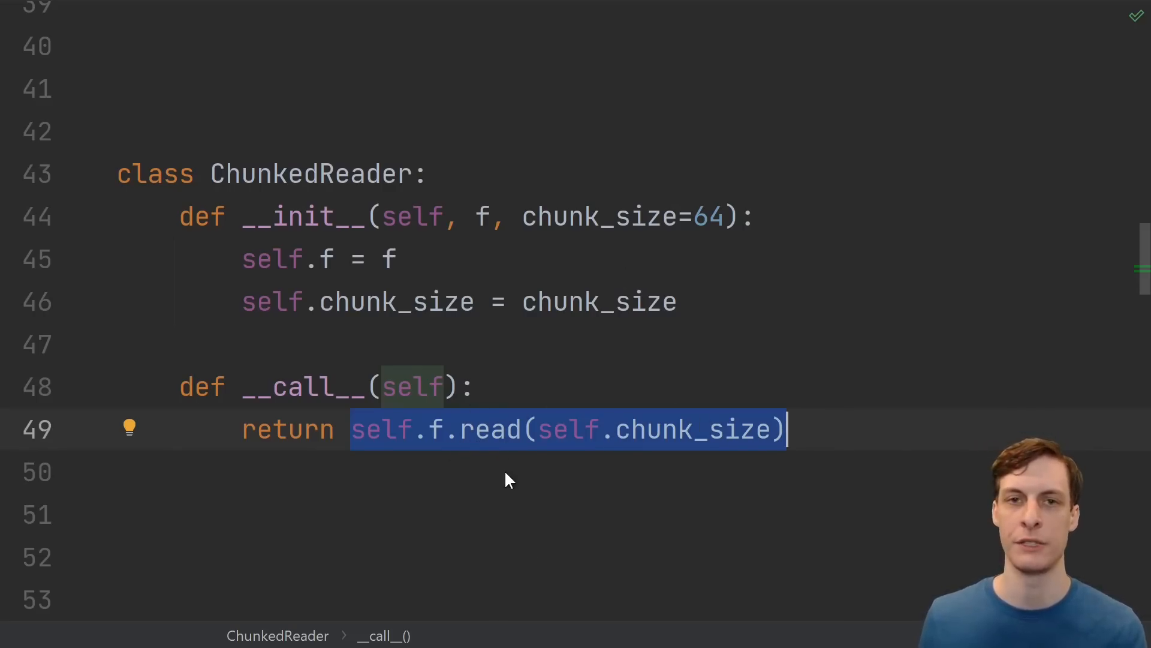
pyautogui.moveTo(490, 477)
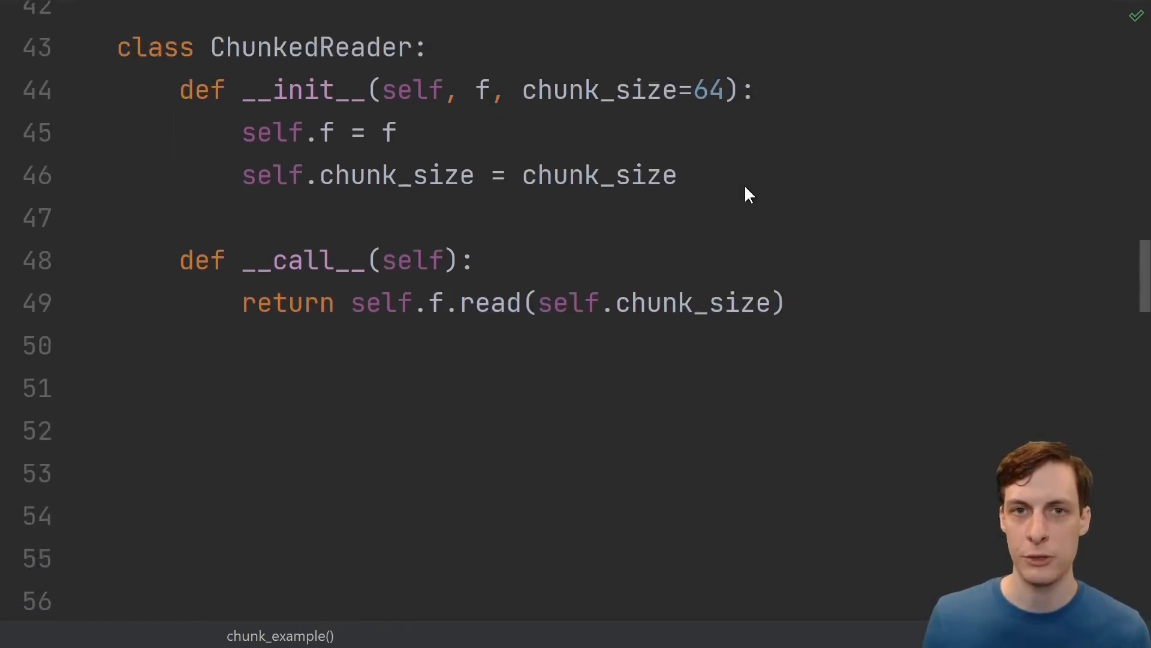
pyautogui.scroll(-3)
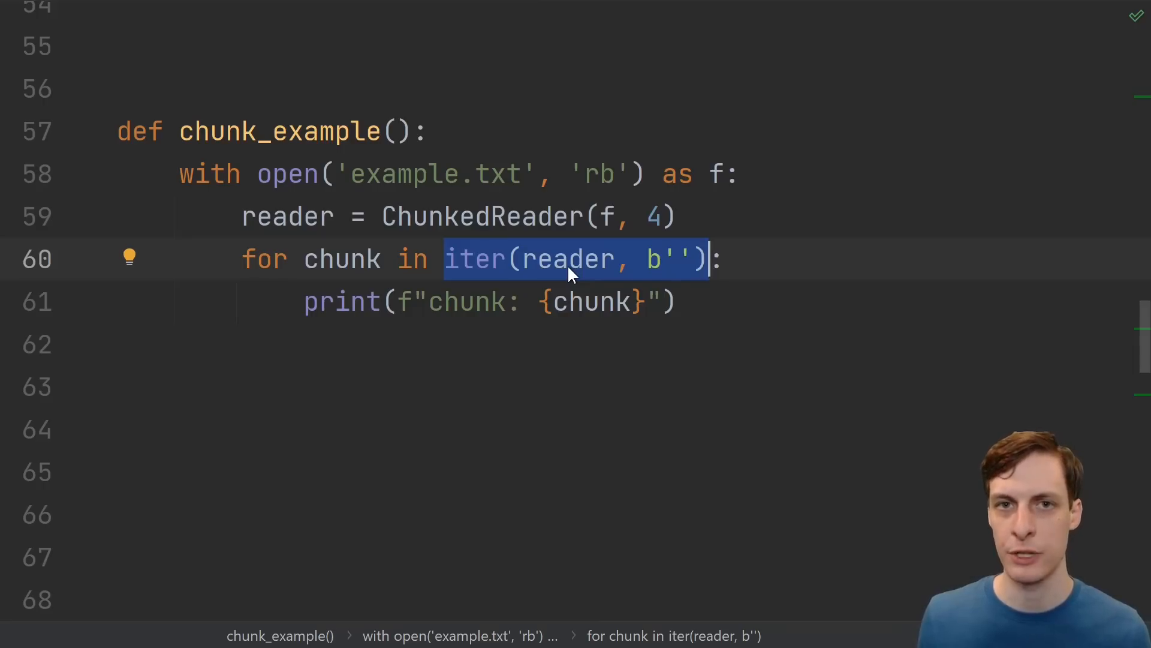
pyautogui.moveTo(676, 267)
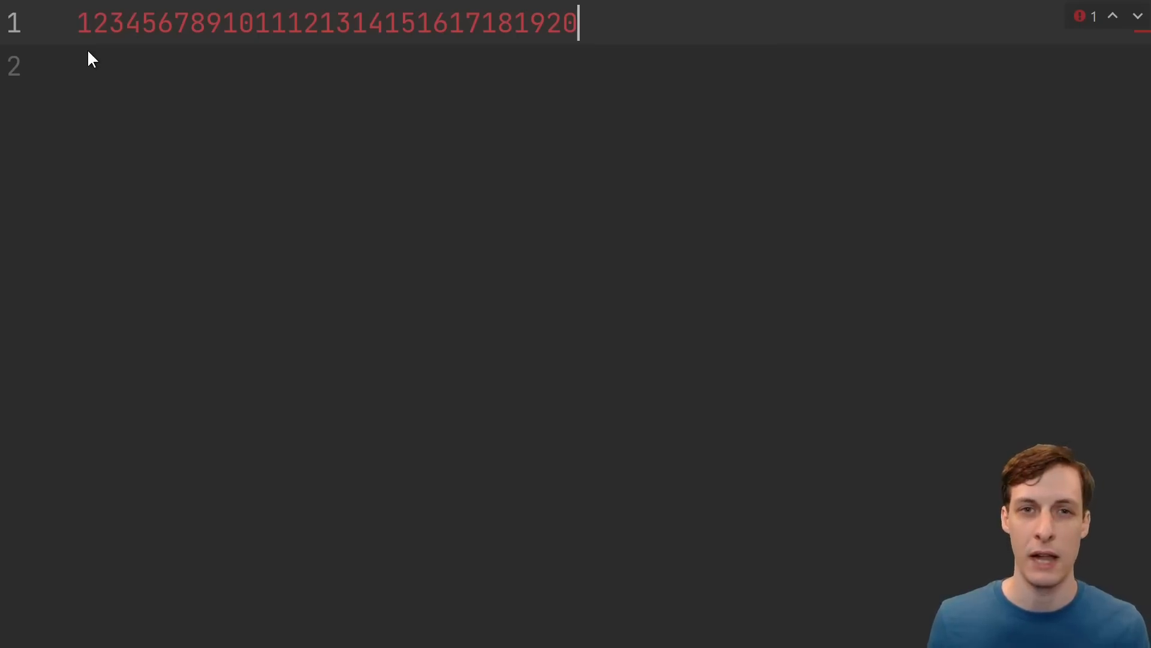
pyautogui.moveTo(223, 54)
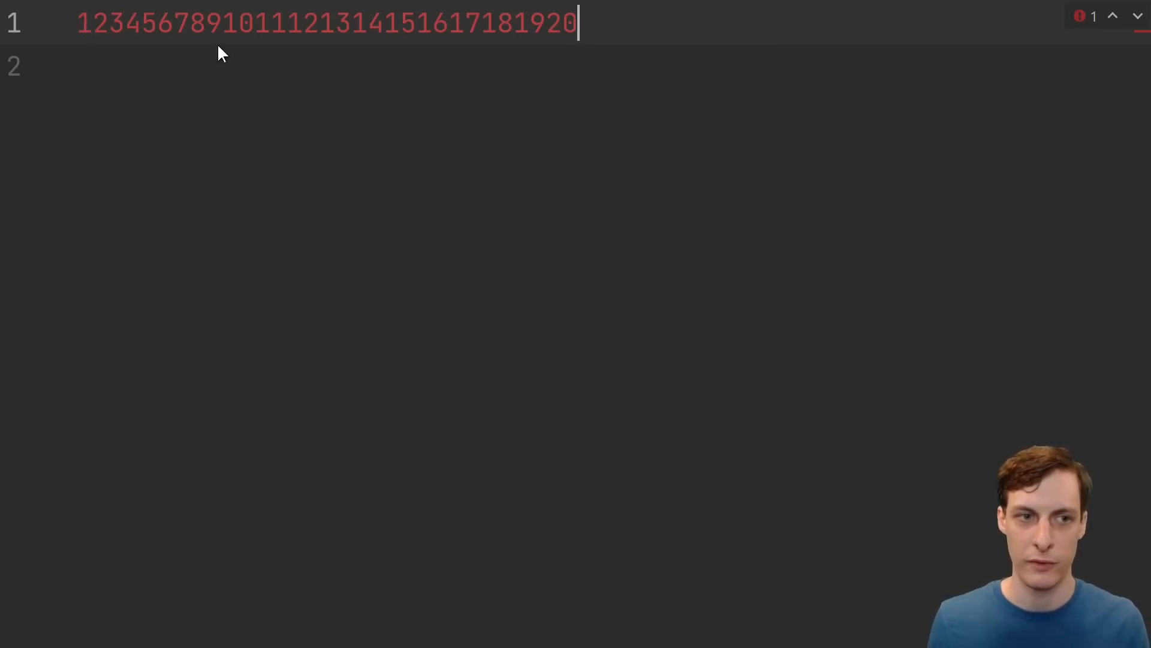
pyautogui.moveTo(510, 65)
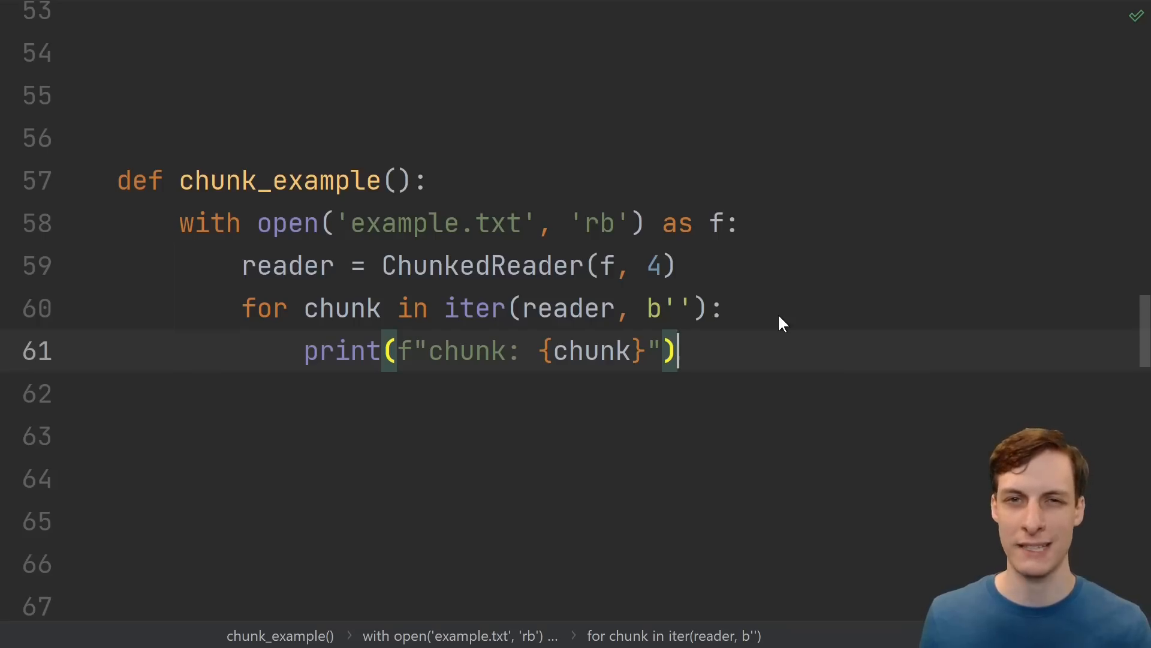
# - Rename ChunkedReader's __call__ method to read_chunk in its def line
pyautogui.scroll(3)
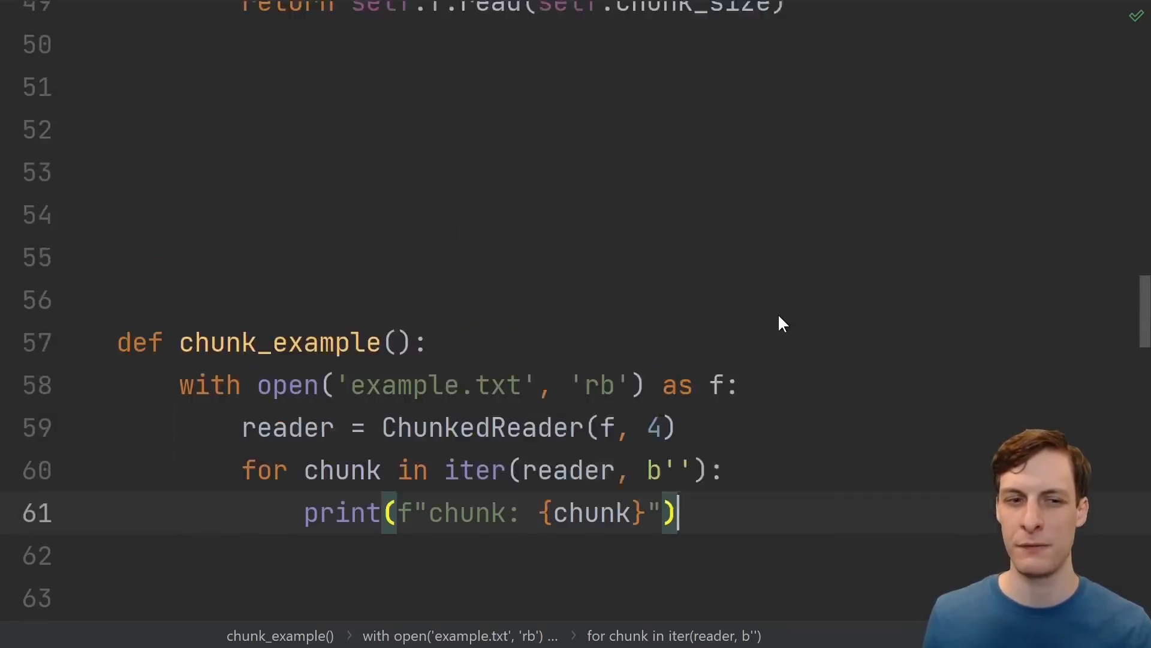
pyautogui.scroll(3)
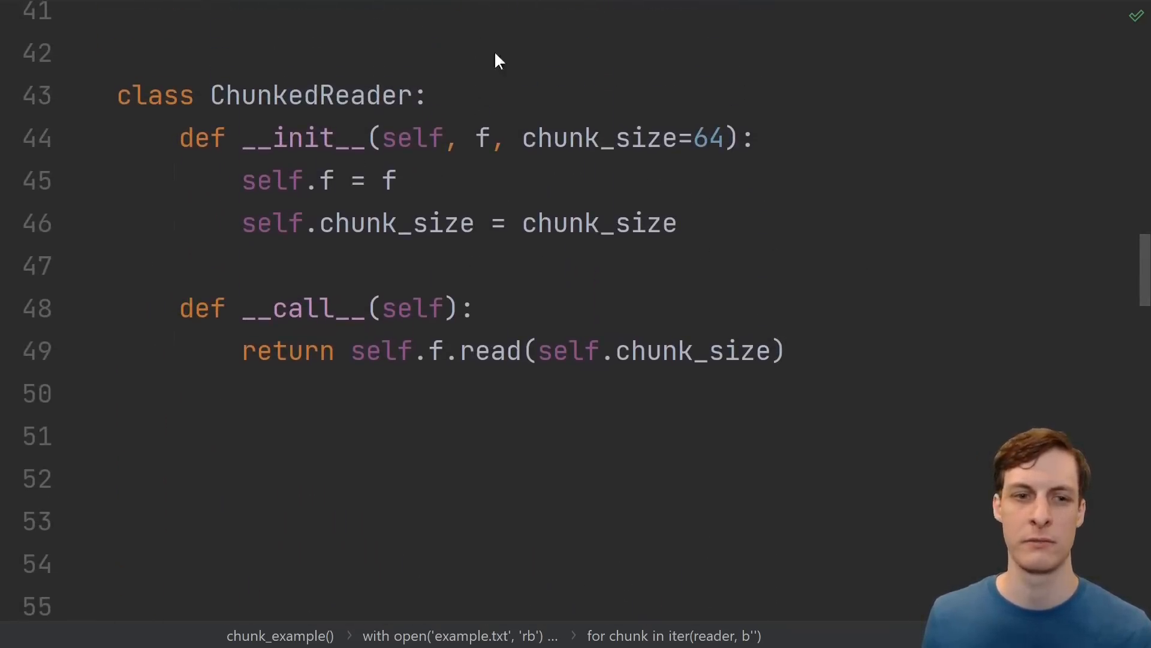
pyautogui.moveTo(920, 221)
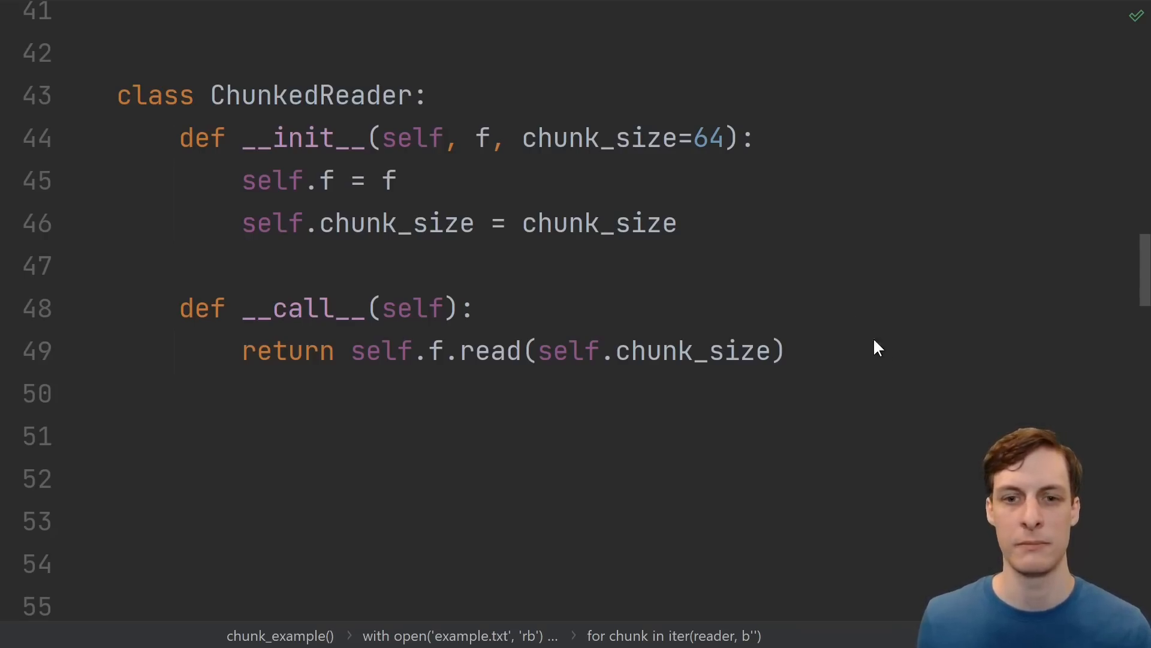
pyautogui.doubleClick(301, 309)
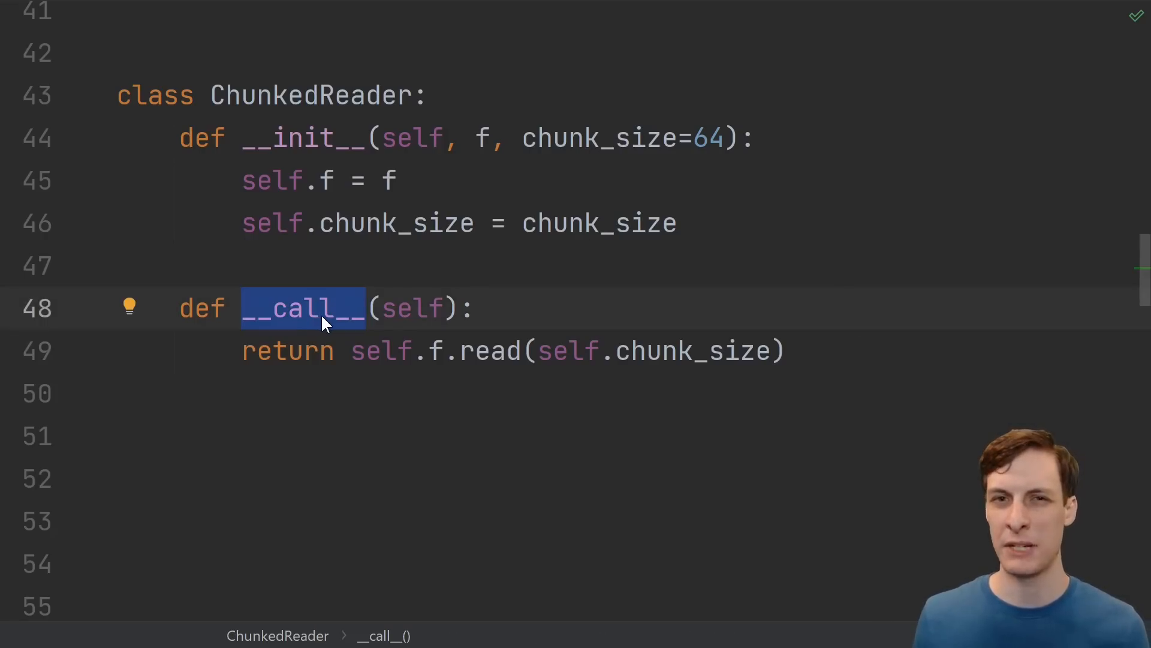
pyautogui.moveTo(358, 304)
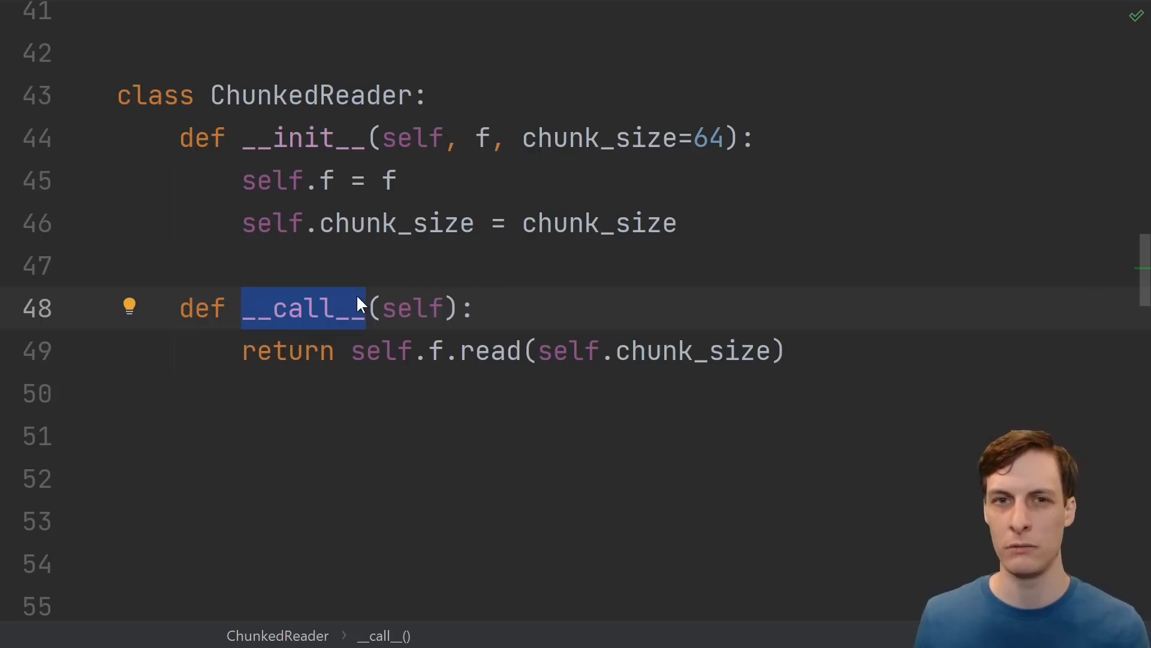
pyautogui.moveTo(377, 340)
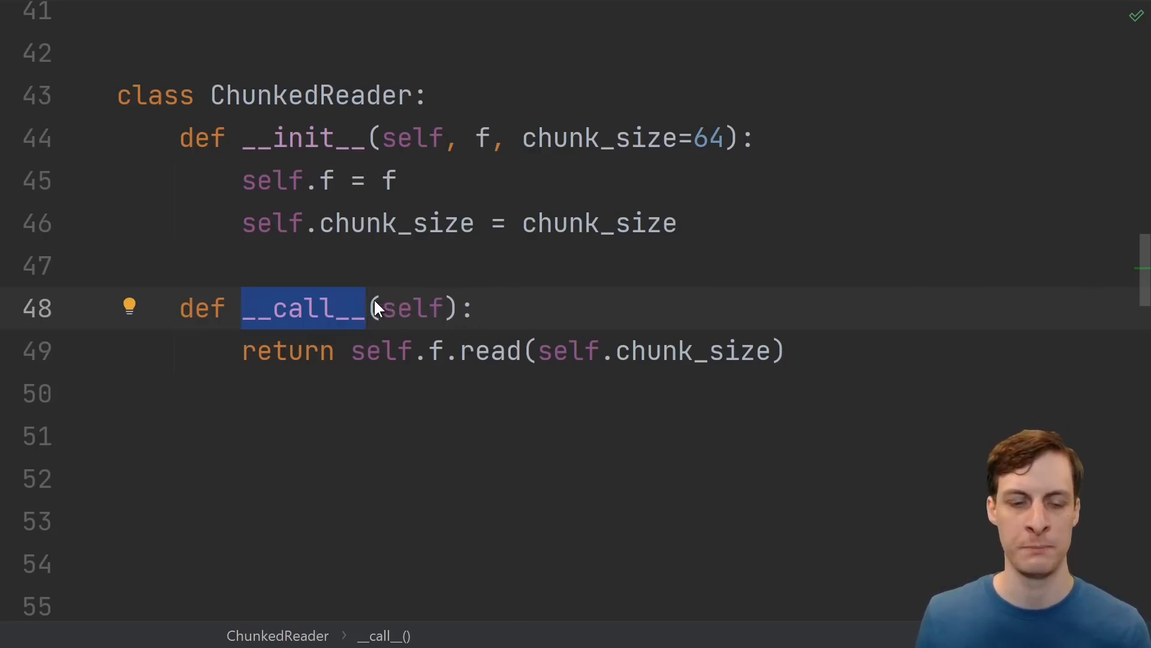
pyautogui.write('read_chunk')
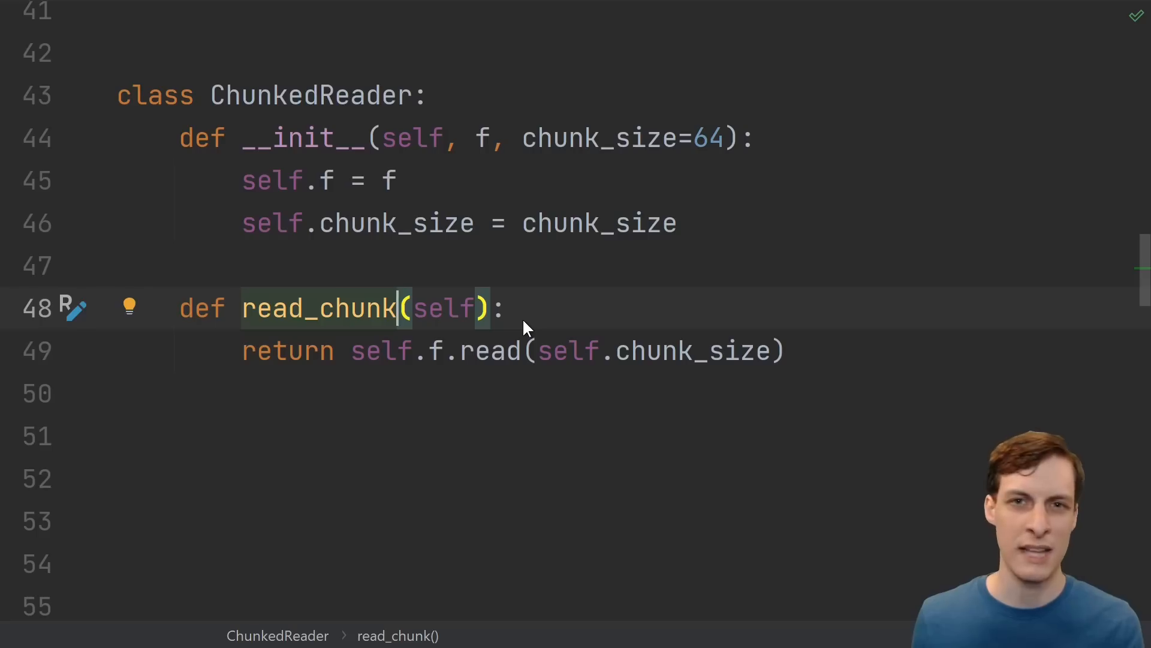
pyautogui.moveTo(533, 325)
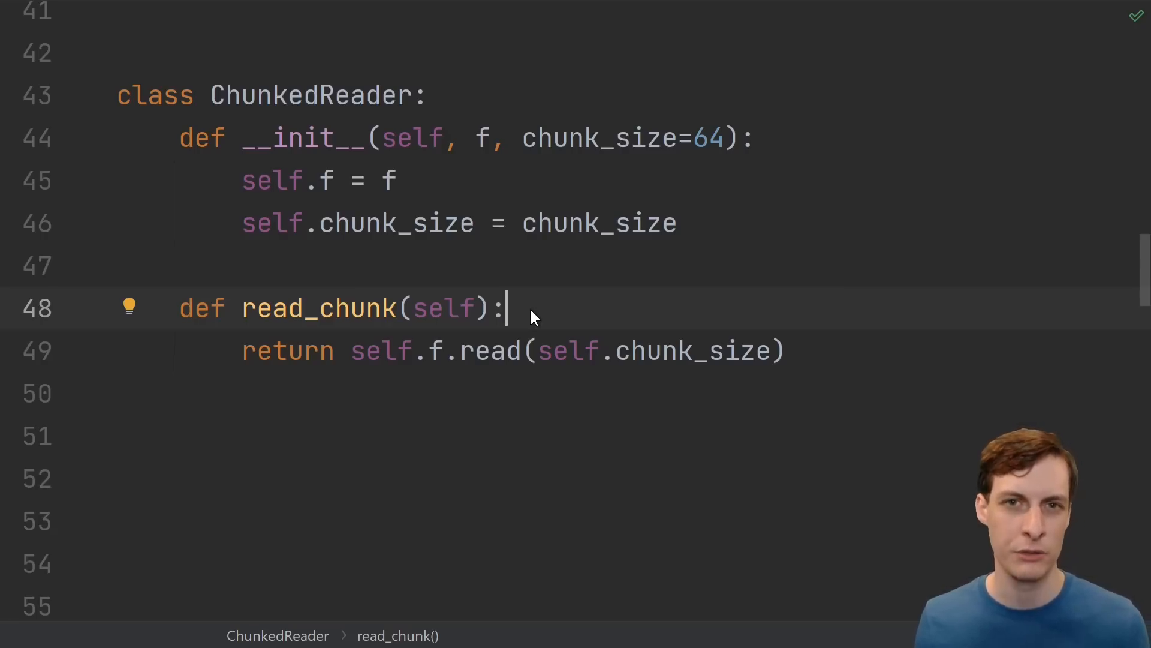
pyautogui.moveTo(691, 286)
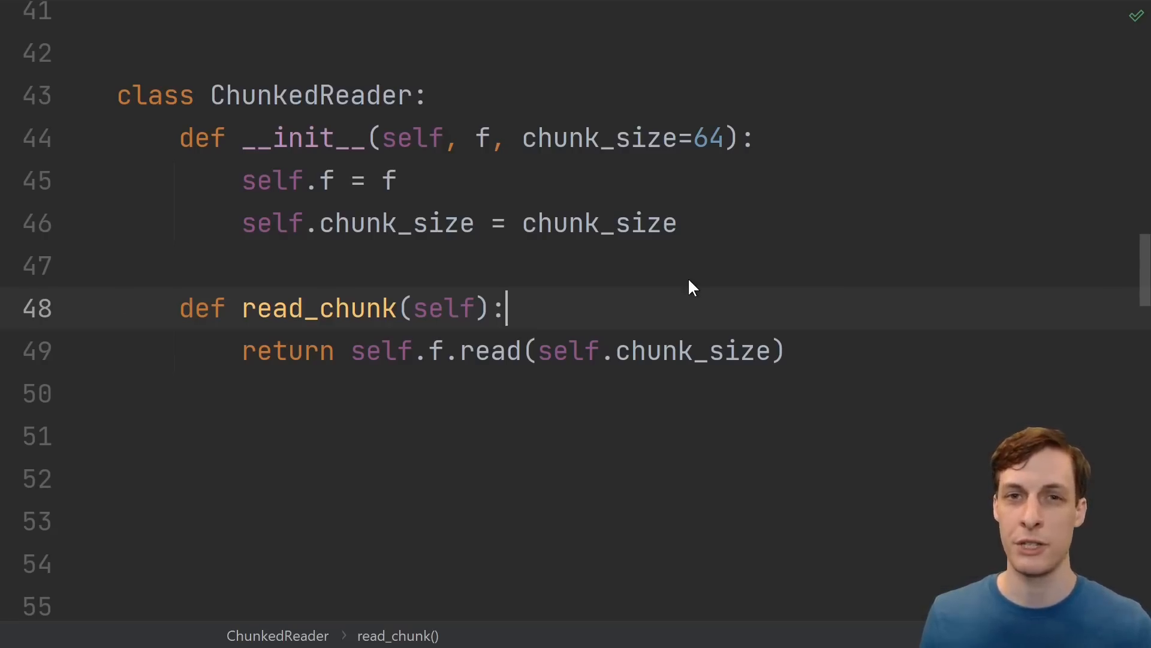
pyautogui.scroll(-3)
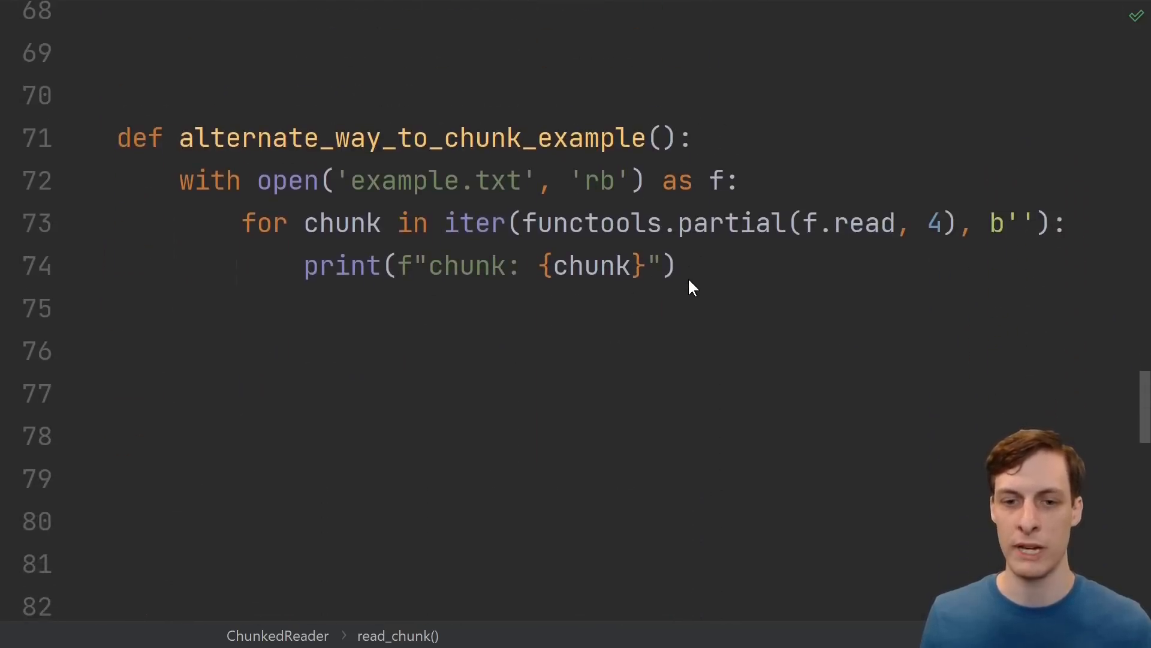
pyautogui.moveTo(726, 235)
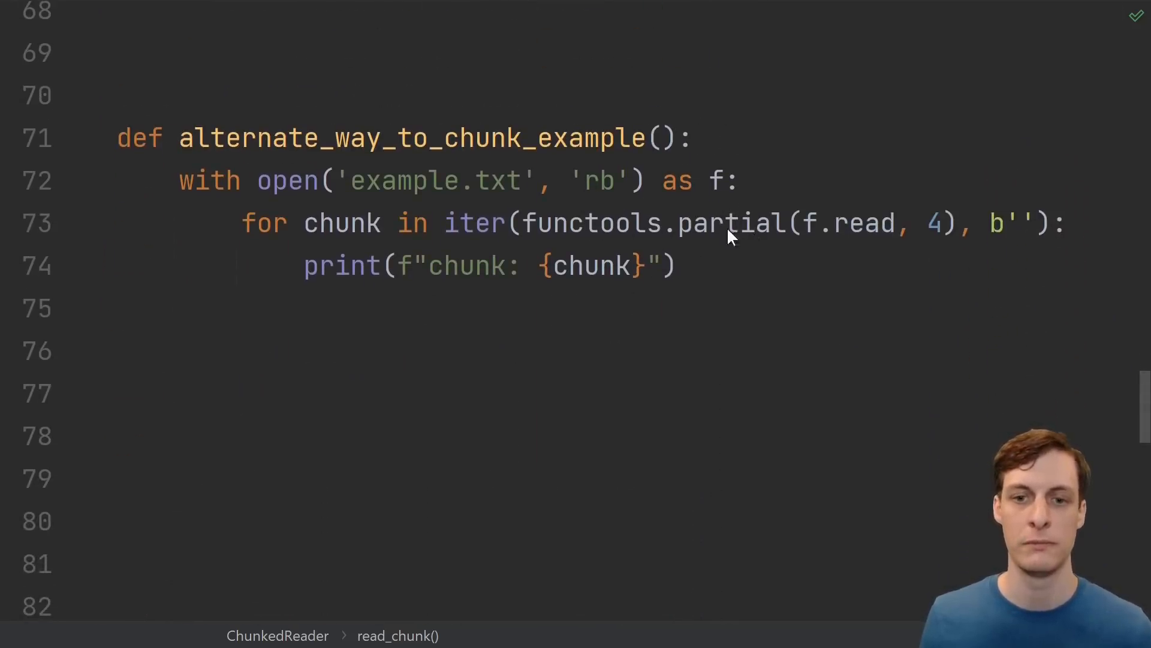
pyautogui.doubleClick(652, 223)
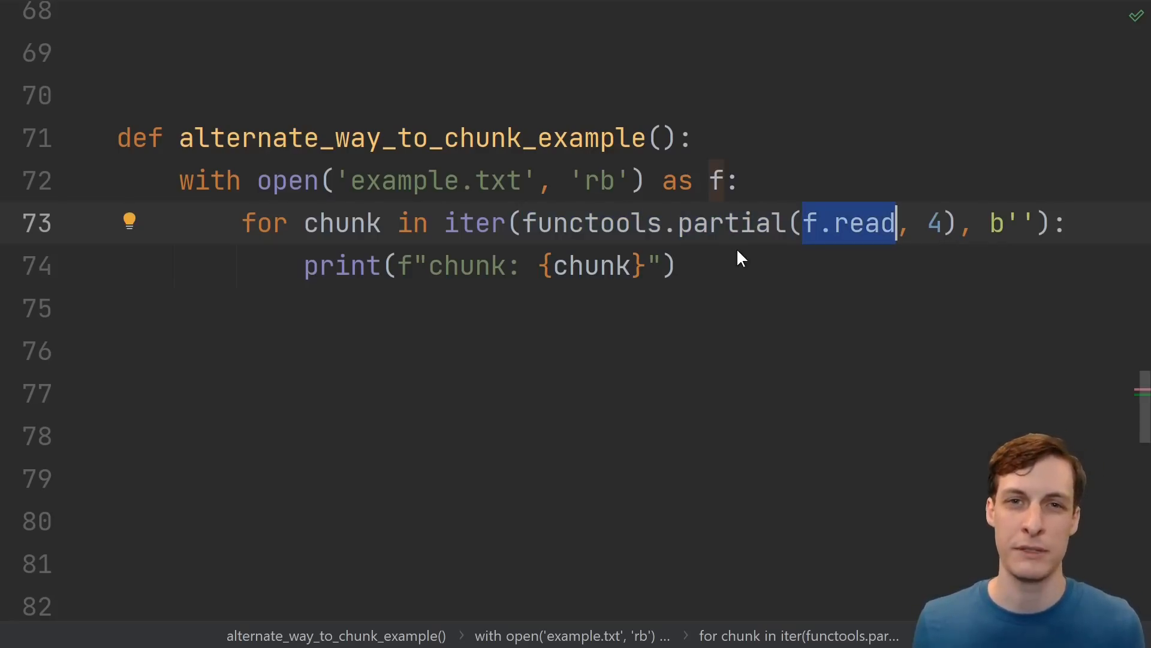
pyautogui.moveTo(874, 255)
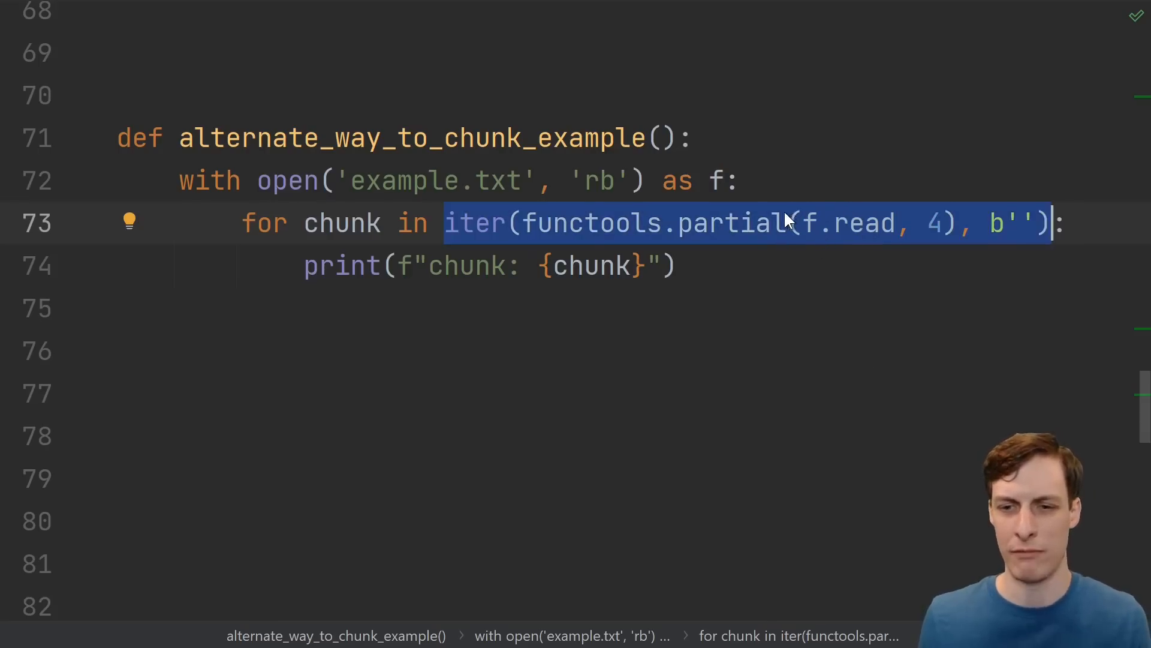
pyautogui.moveTo(771, 249)
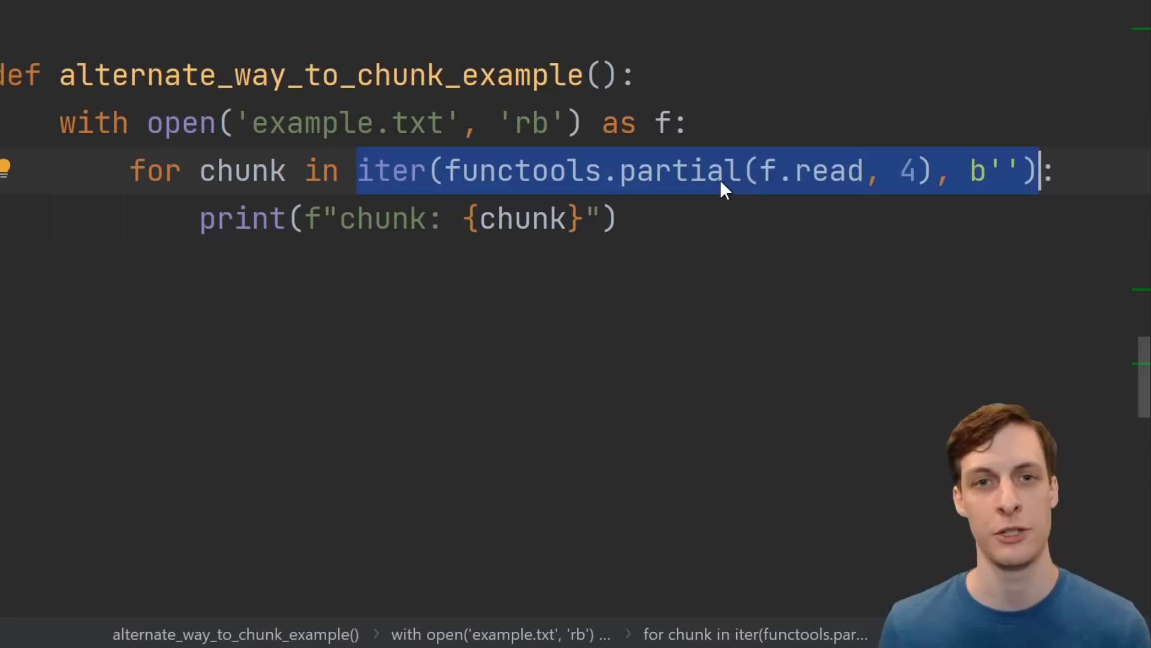
pyautogui.scroll(-3)
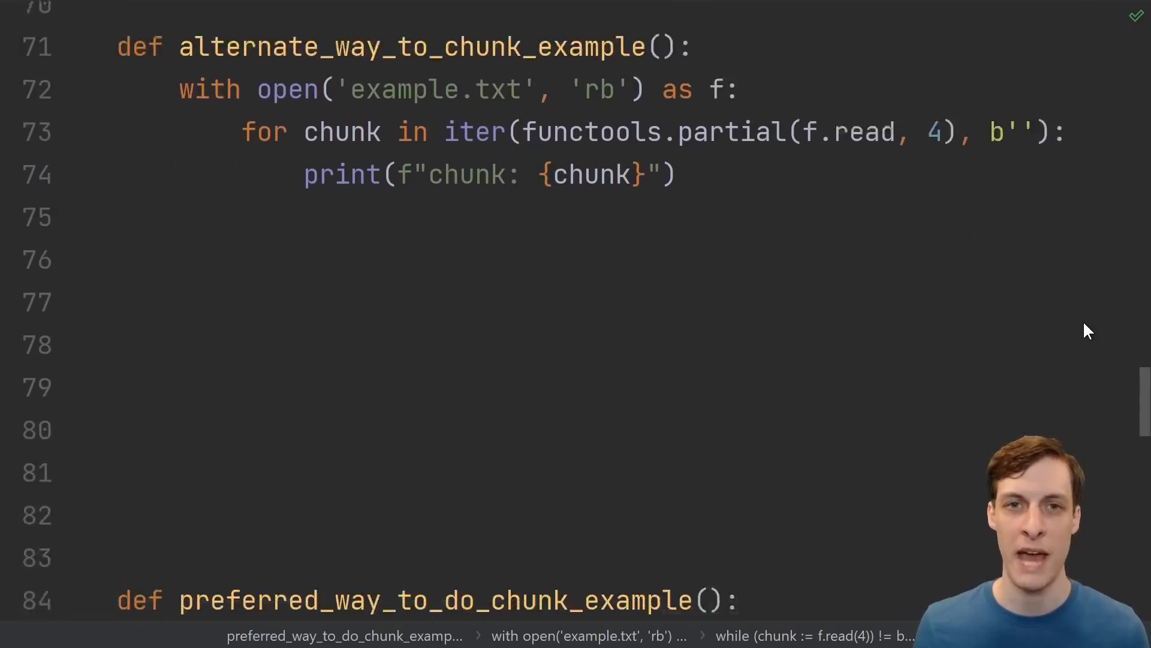
pyautogui.scroll(-3)
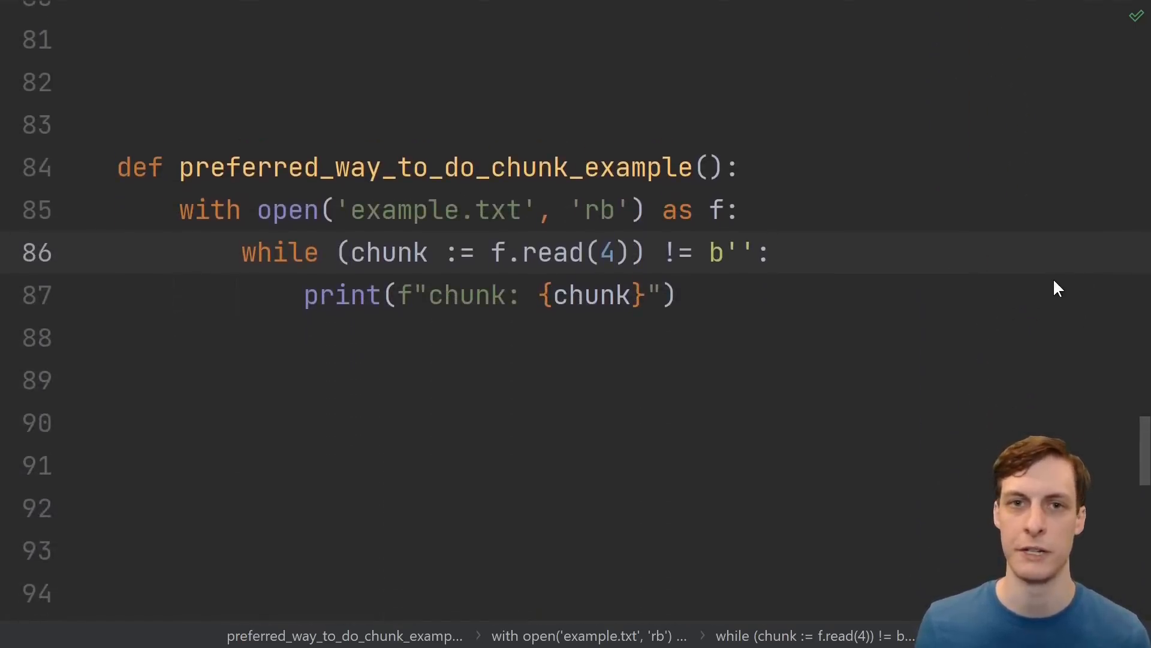
pyautogui.doubleClick(457, 253)
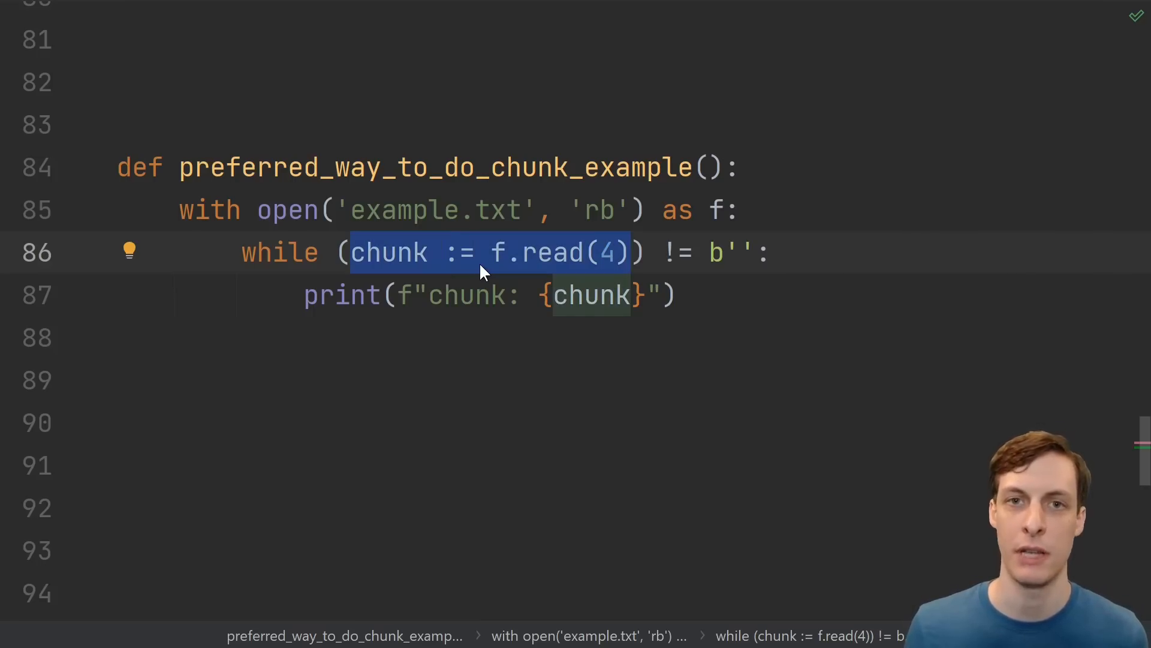
pyautogui.moveTo(455, 277)
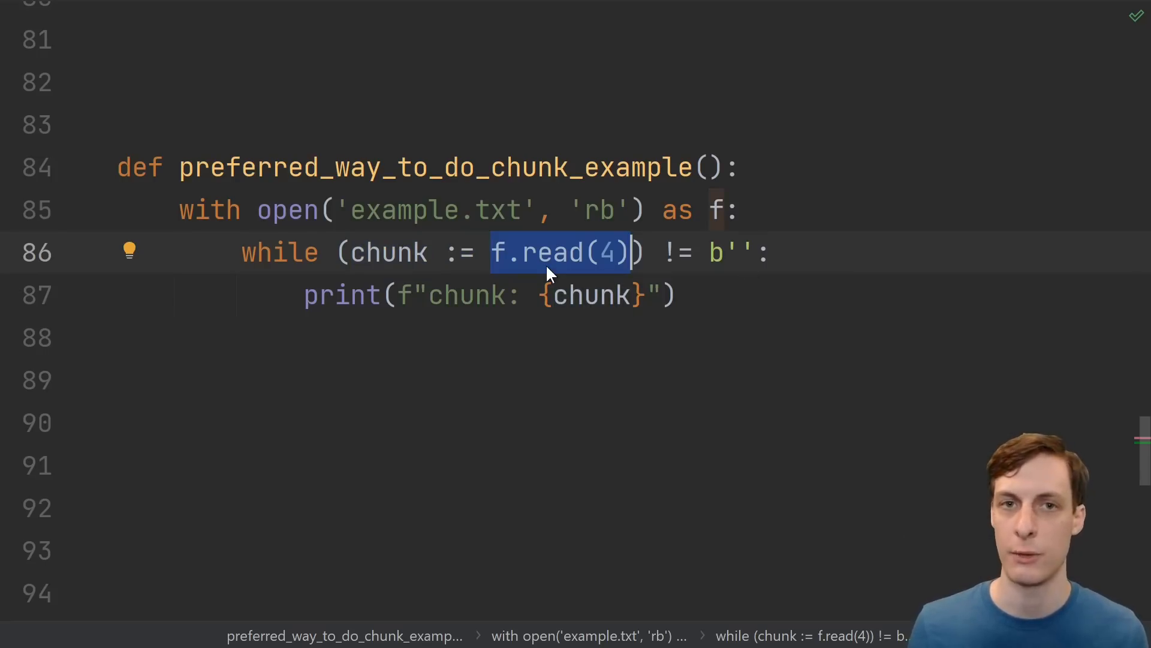
pyautogui.moveTo(573, 259)
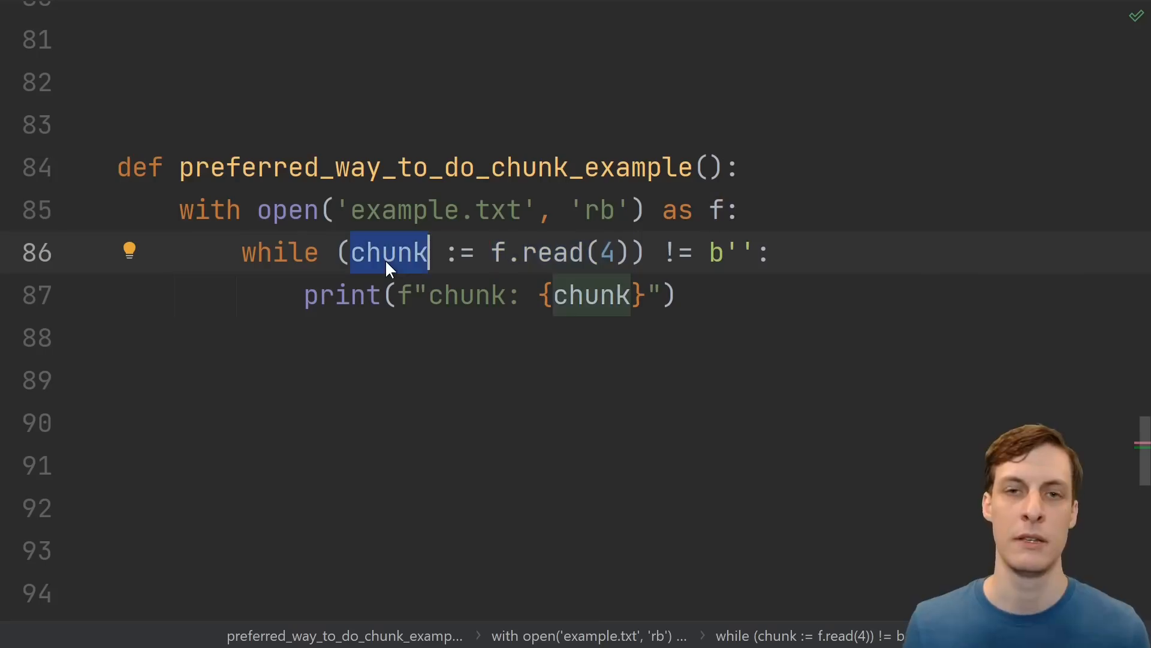
pyautogui.moveTo(612, 303)
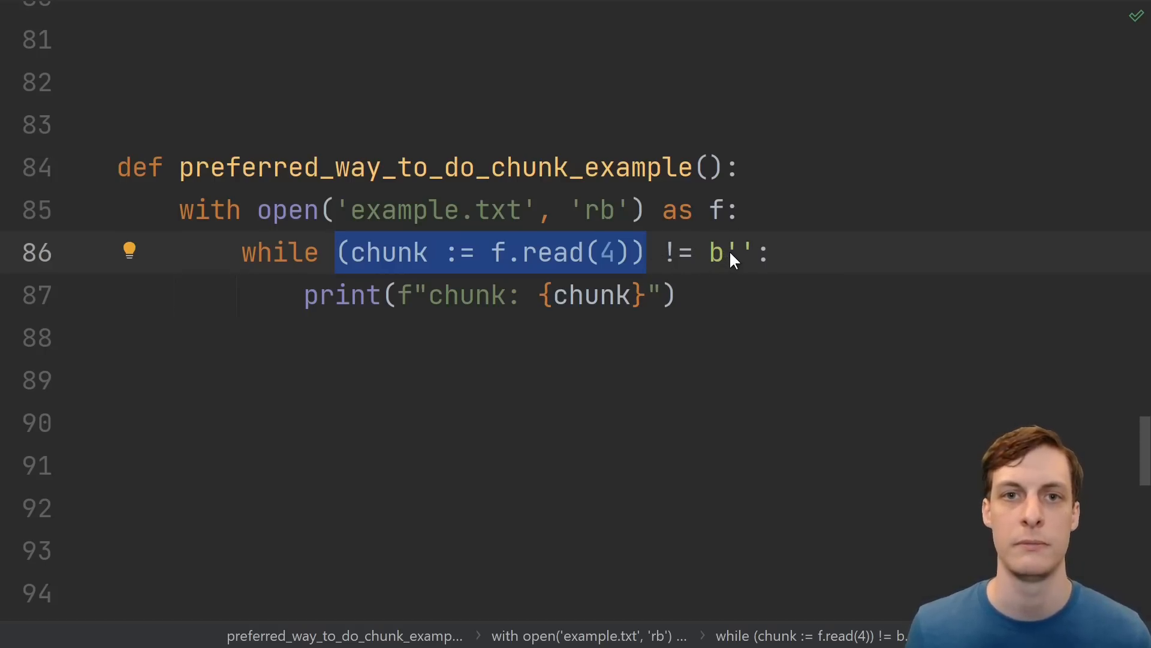
pyautogui.click(753, 253)
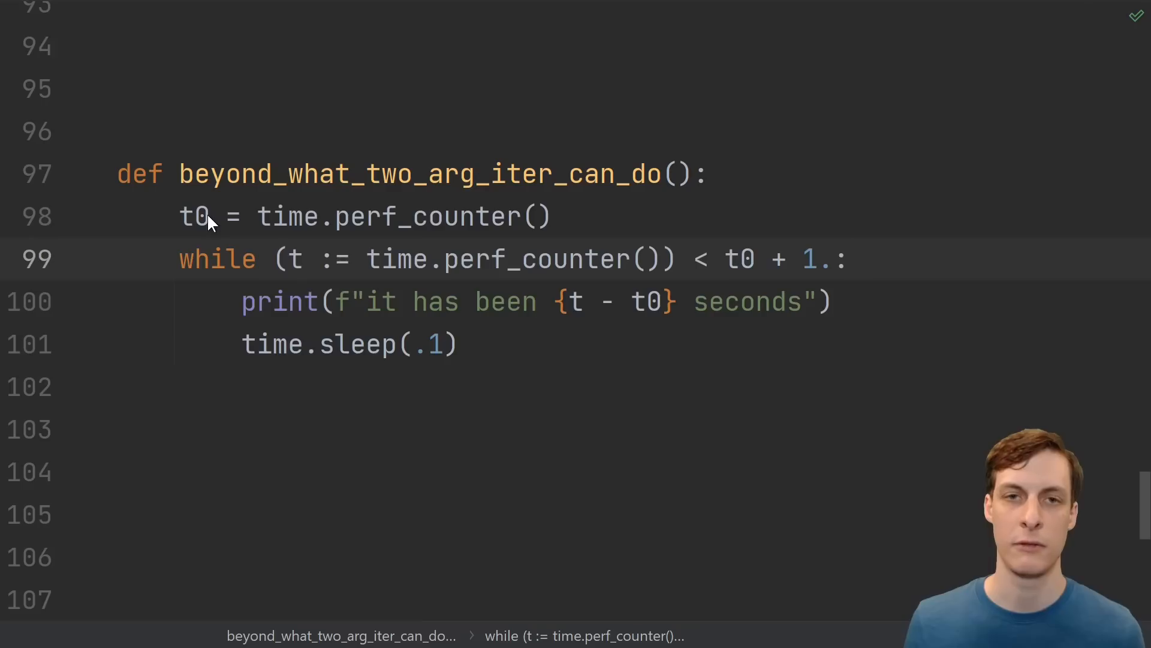
pyautogui.moveTo(397, 259)
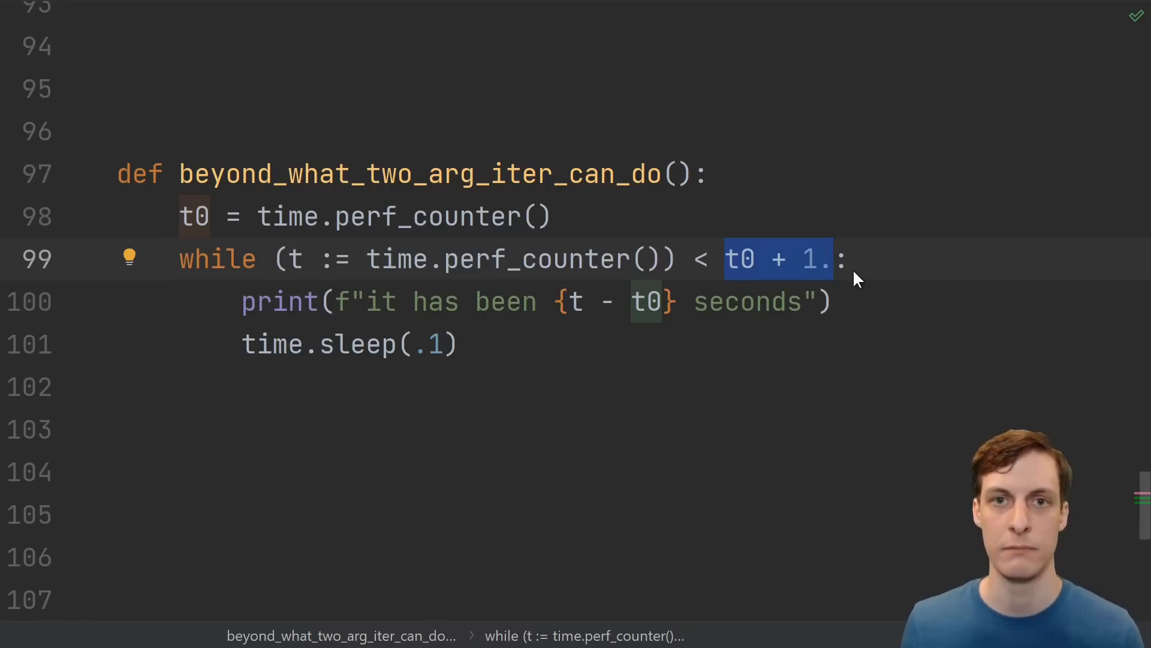
pyautogui.moveTo(812, 287)
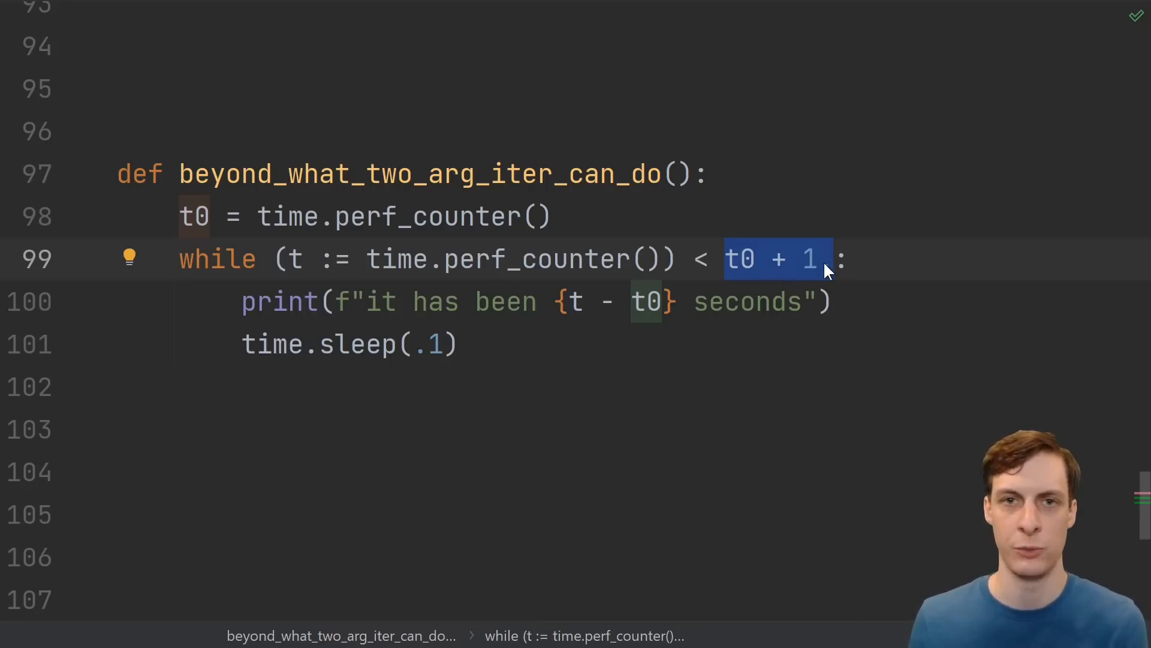
pyautogui.write('.')
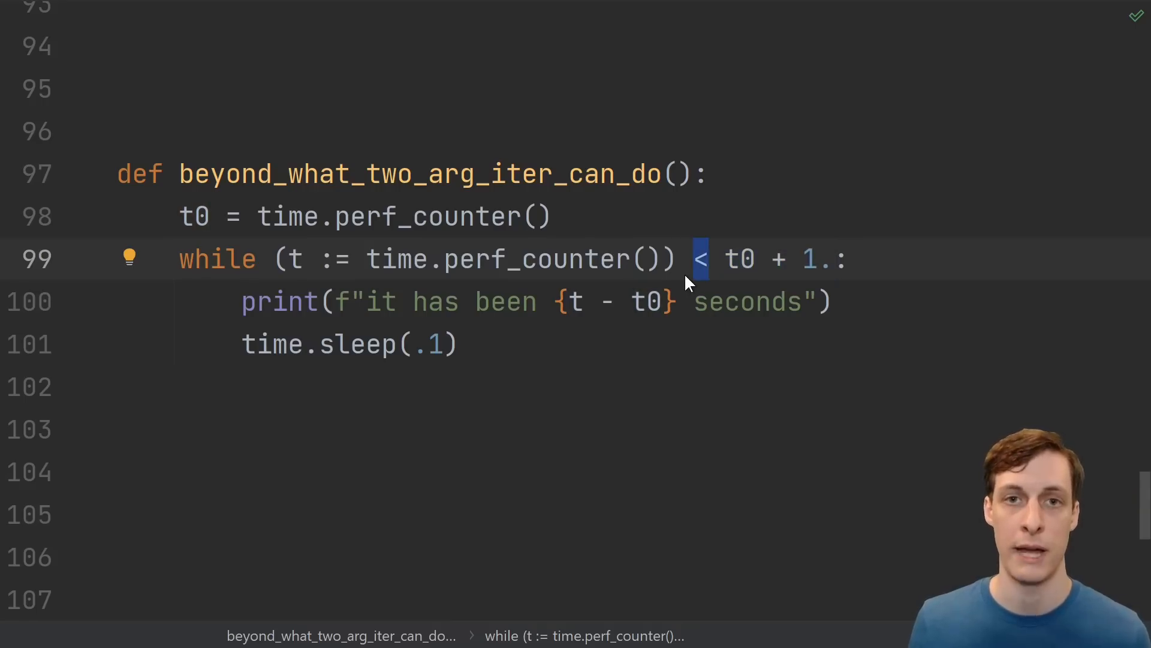
pyautogui.moveTo(710, 293)
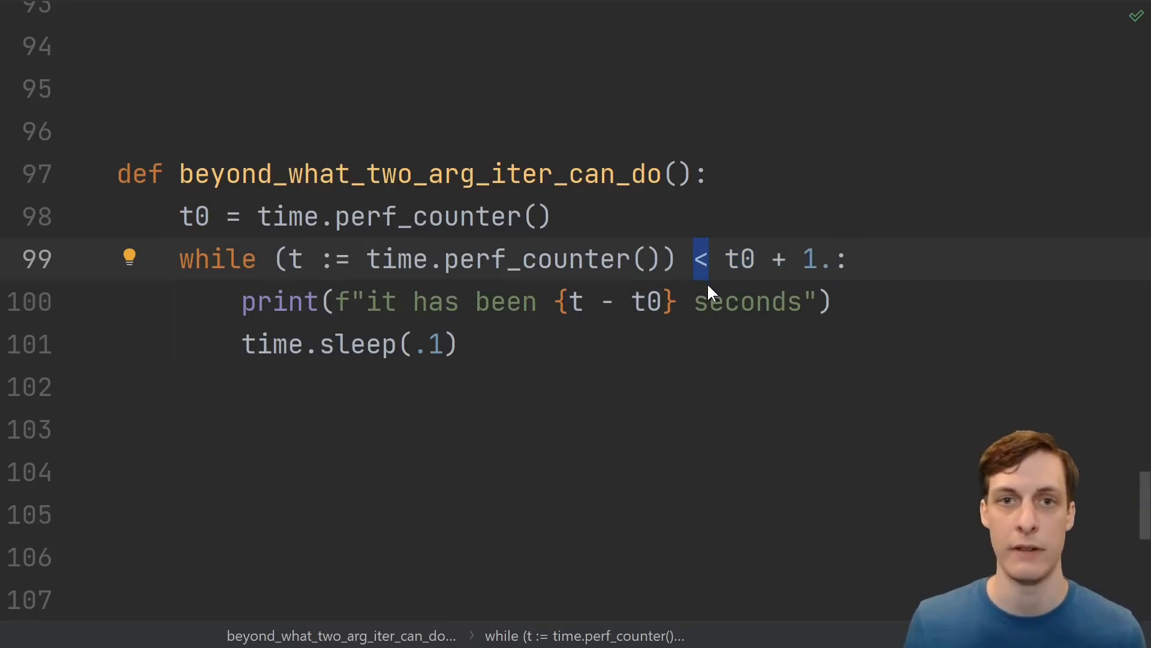
pyautogui.moveTo(870, 325)
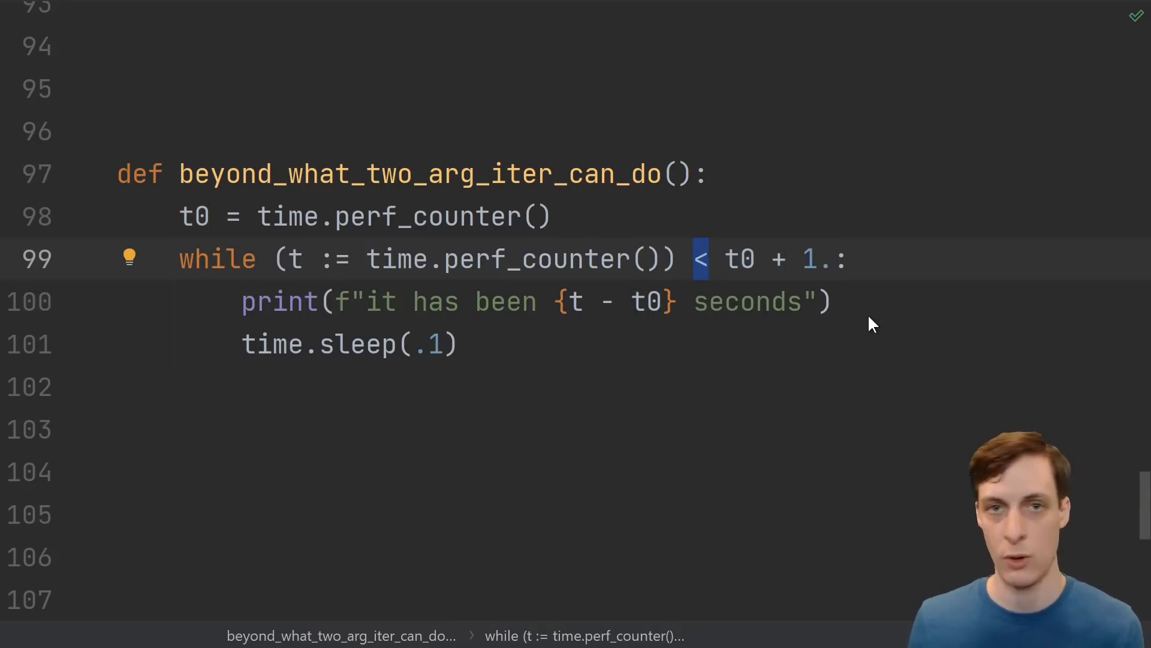